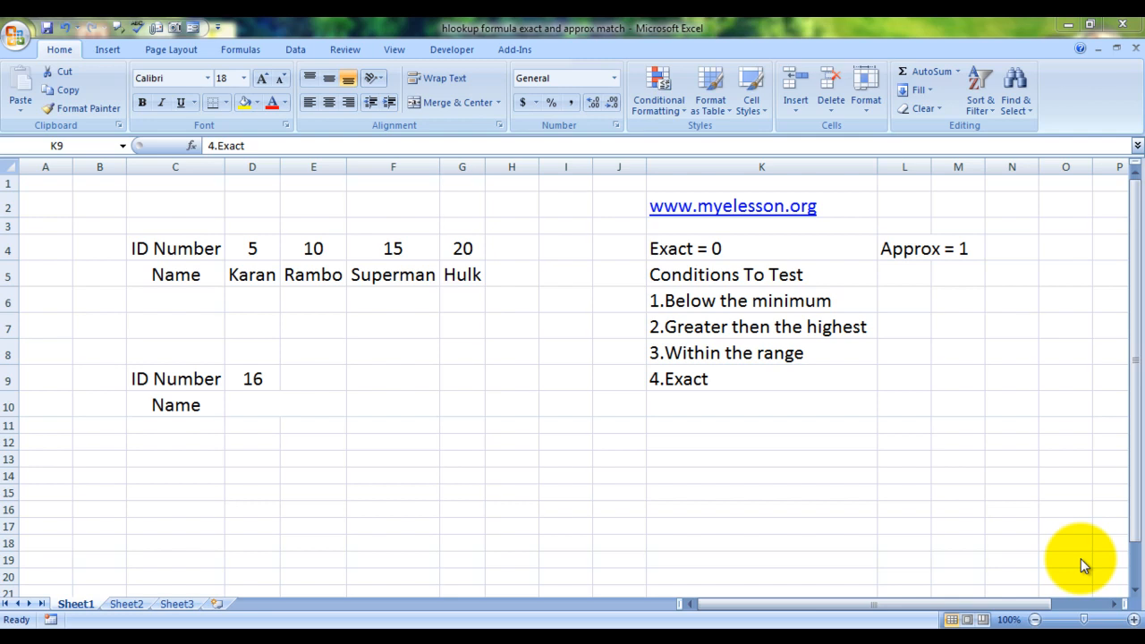
mouse_move(999, 497)
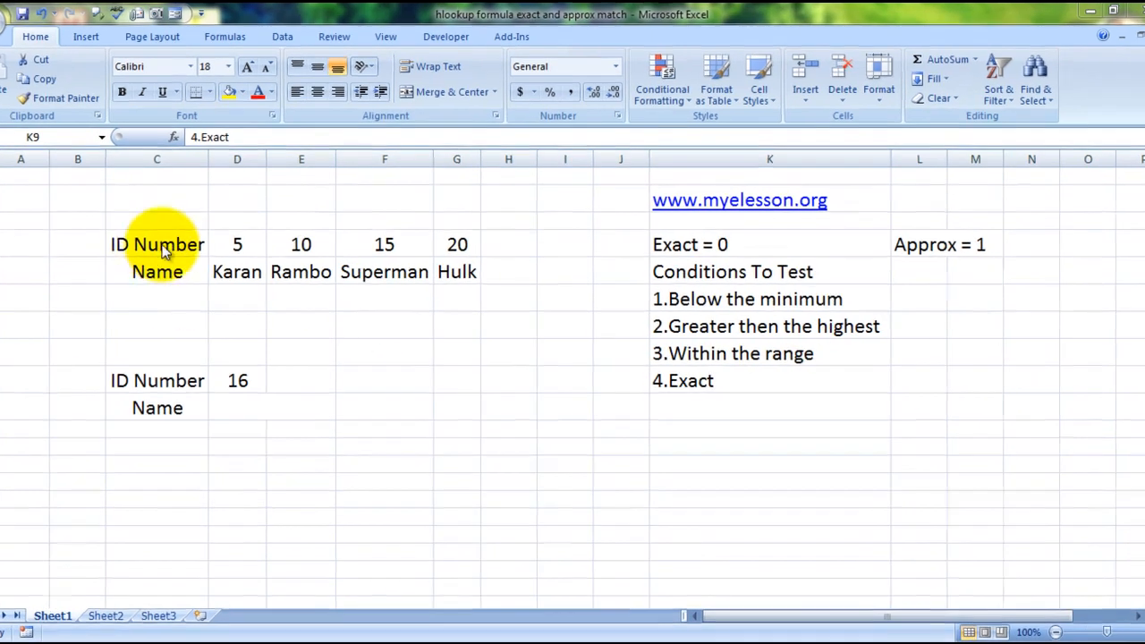
Review the ID/Name table and the Approx = 1 note, then select the ID Number cell D9
left_click(771, 379)
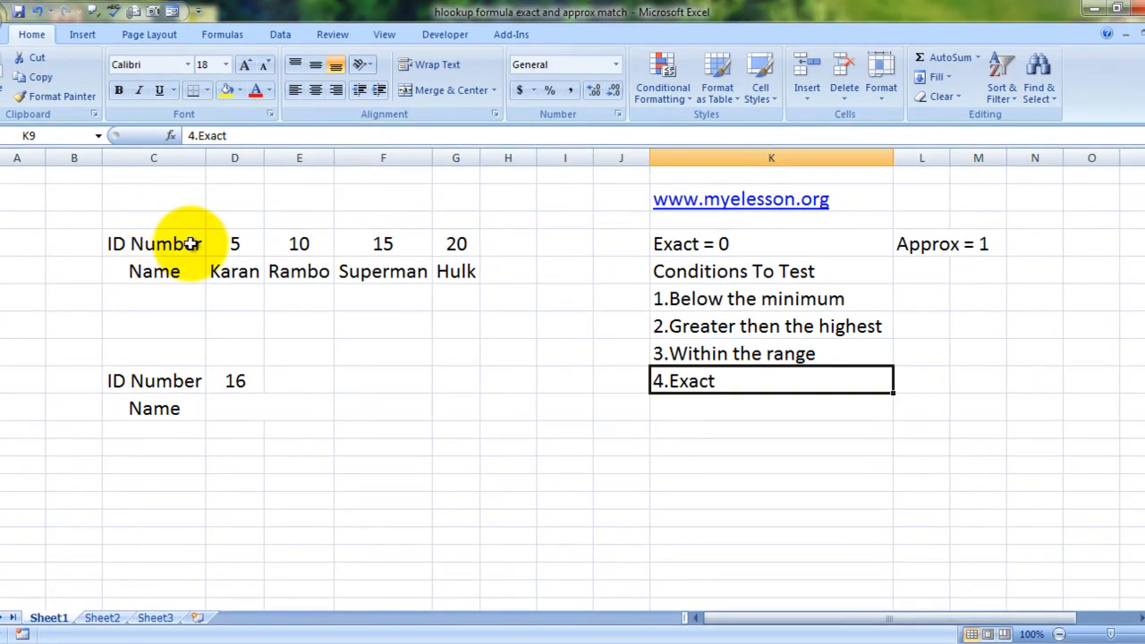
left_click(154, 244)
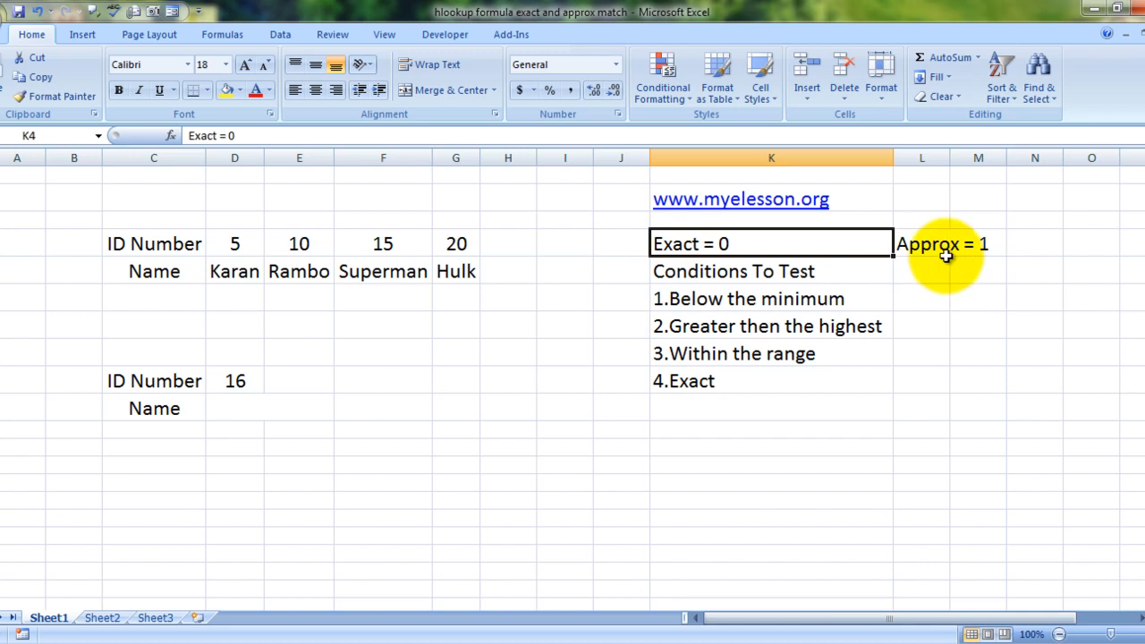
left_click(939, 243)
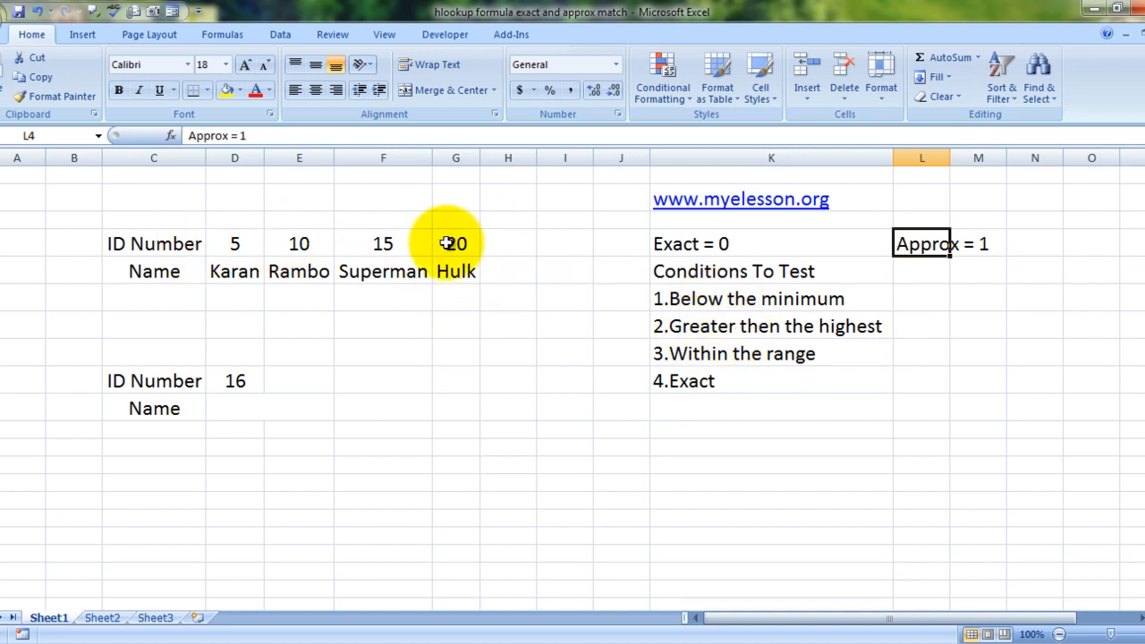
mouse_move(756, 365)
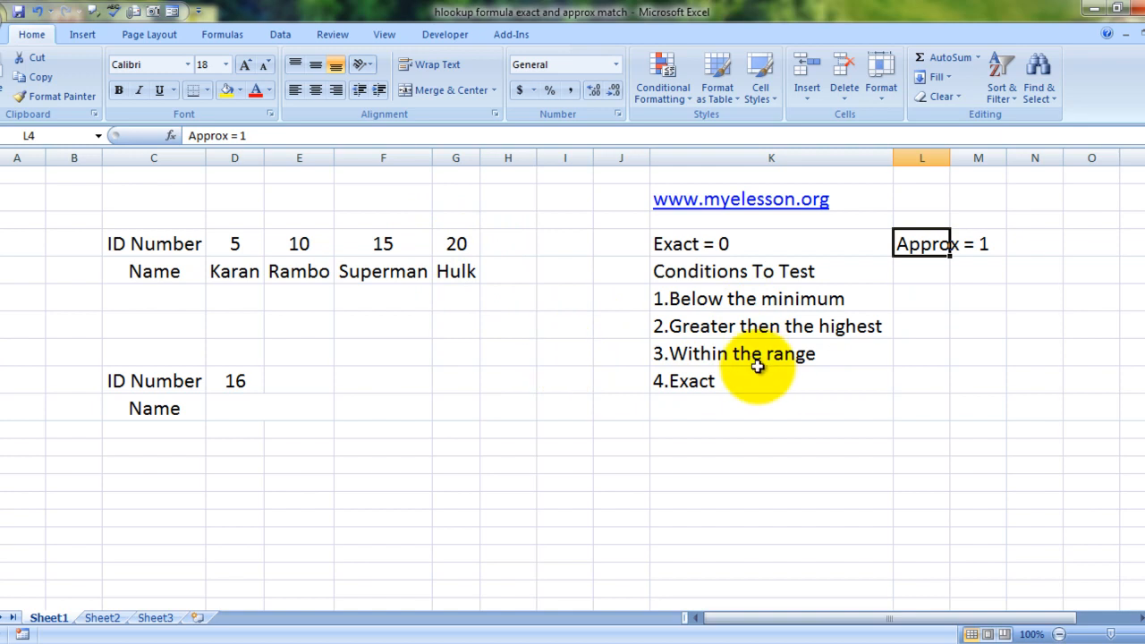
mouse_move(336, 240)
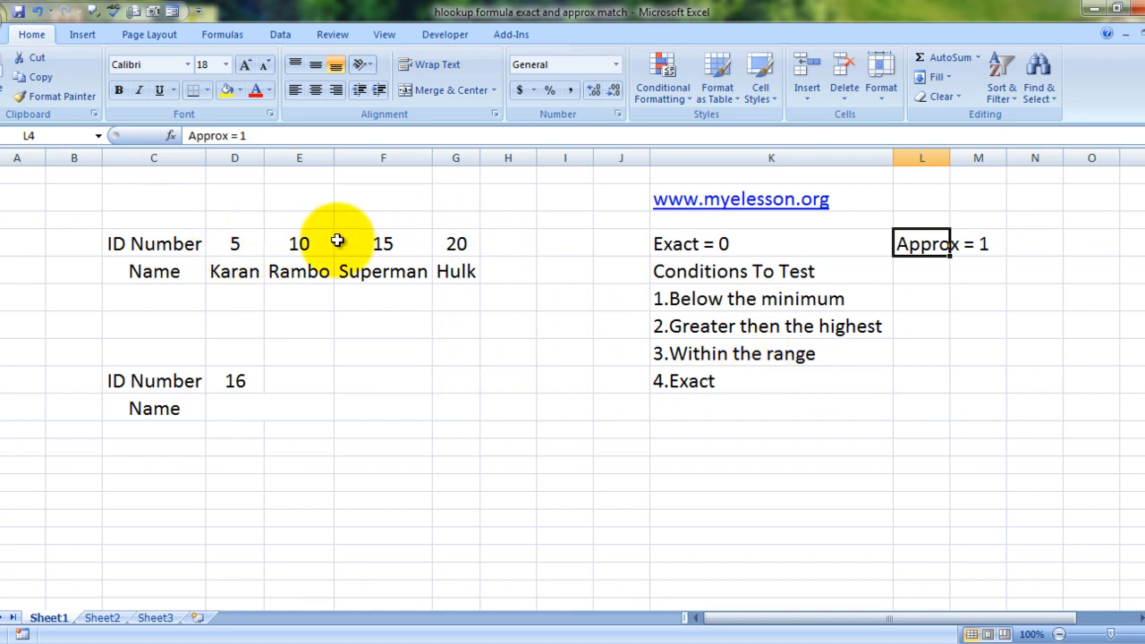
left_click(235, 381)
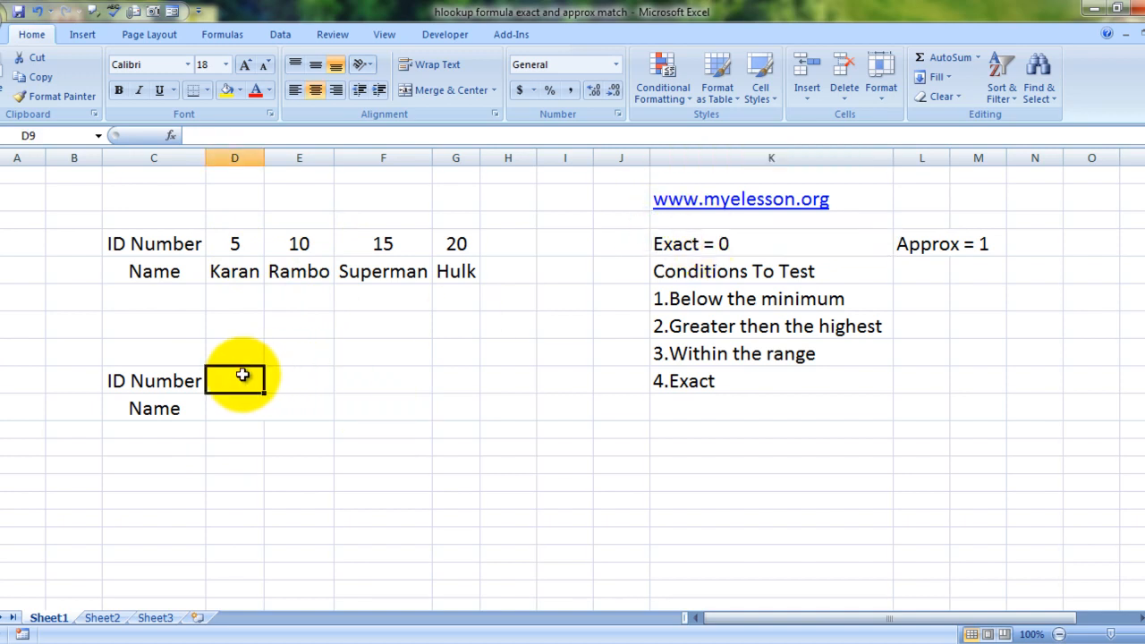
Begin =HLOOKUP( in the Name cell D10 using D9 as the lookup value
type("=")
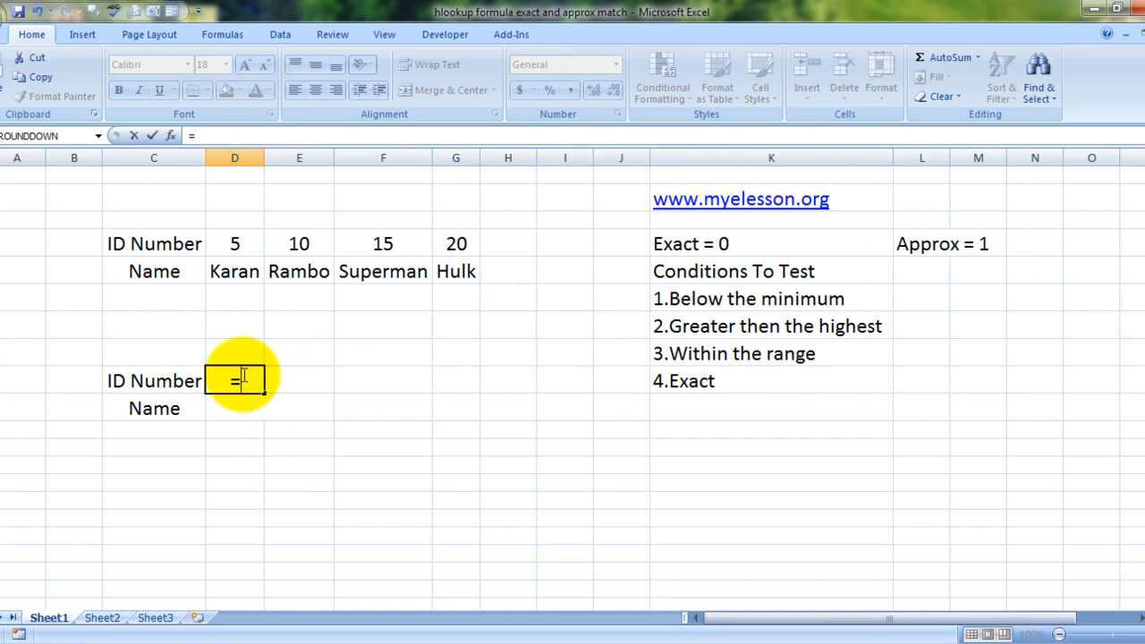
type("hl")
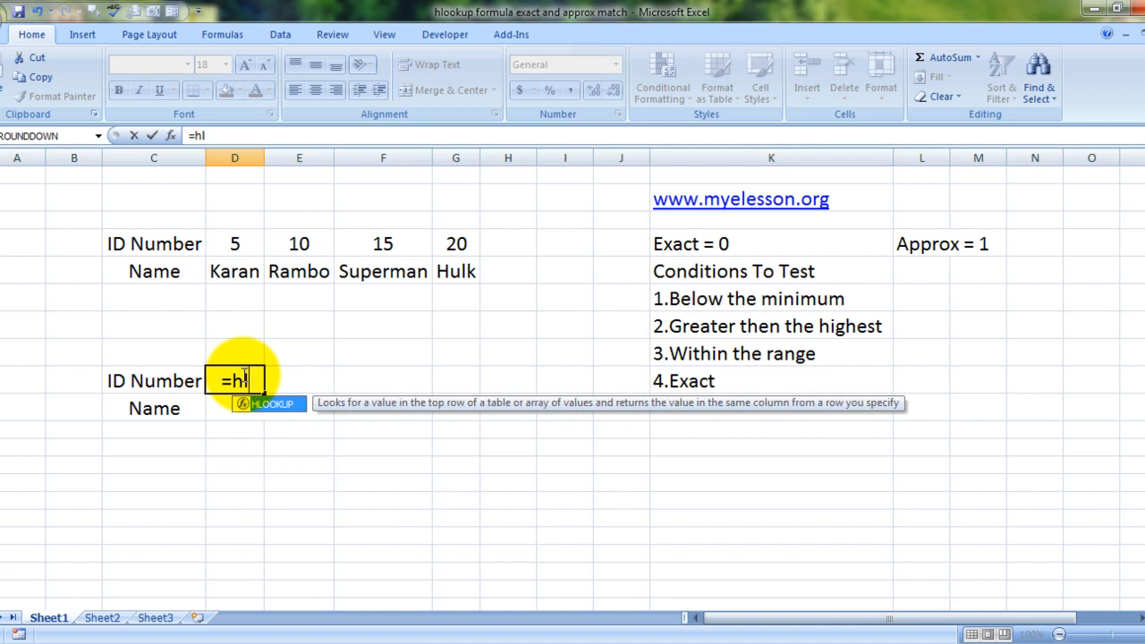
type("LOOKUP(")
left_click(270, 407)
type("=")
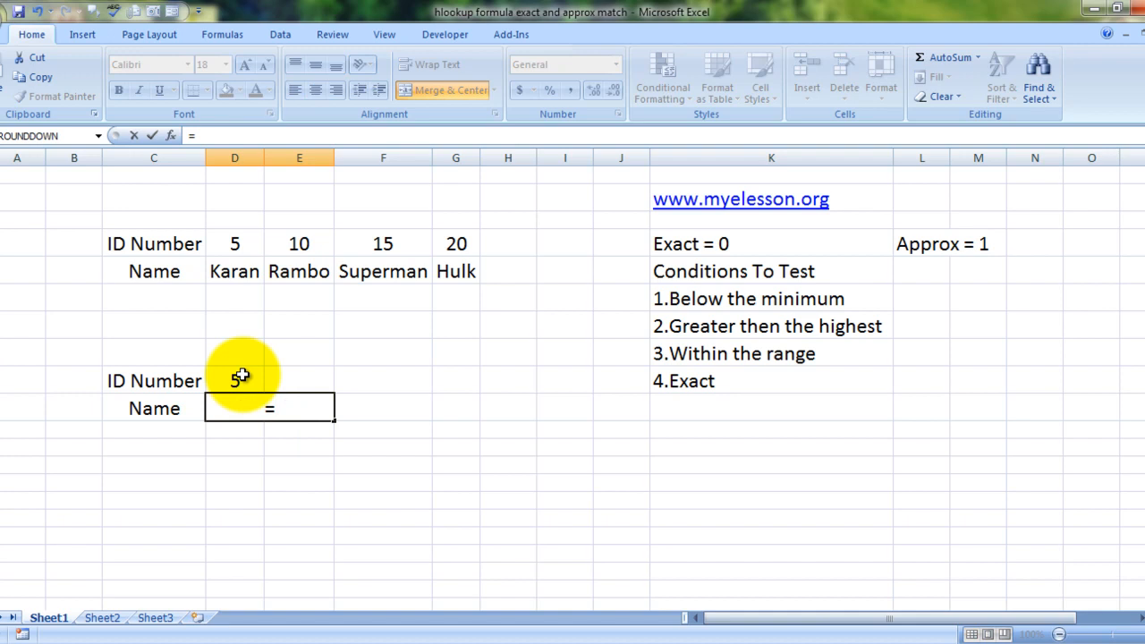
type("HLOOKUP(")
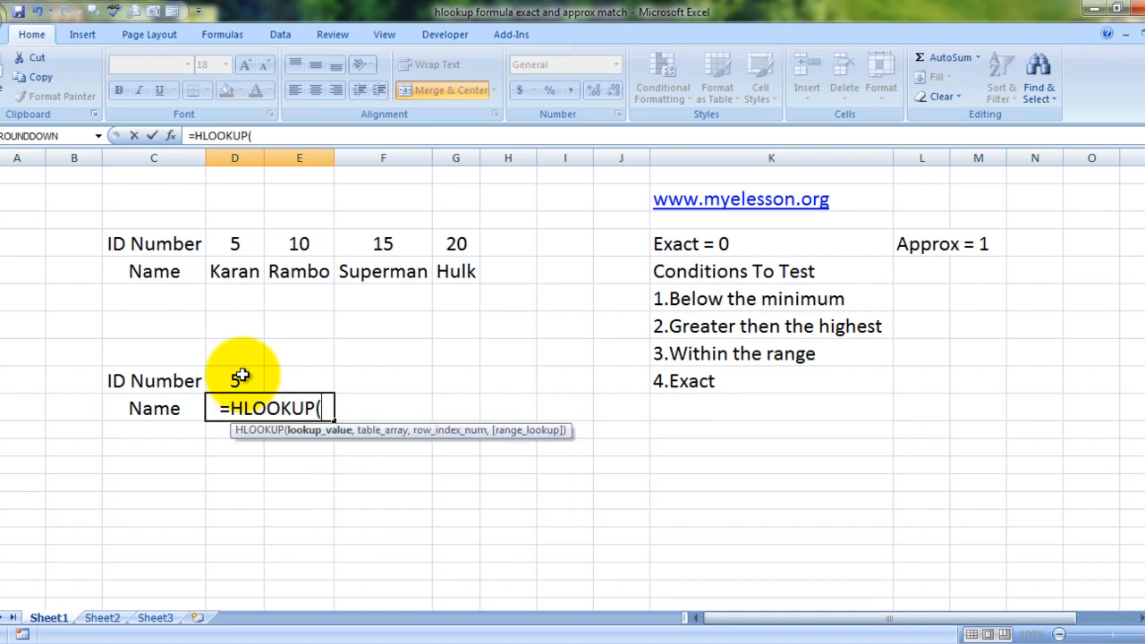
left_click(234, 379)
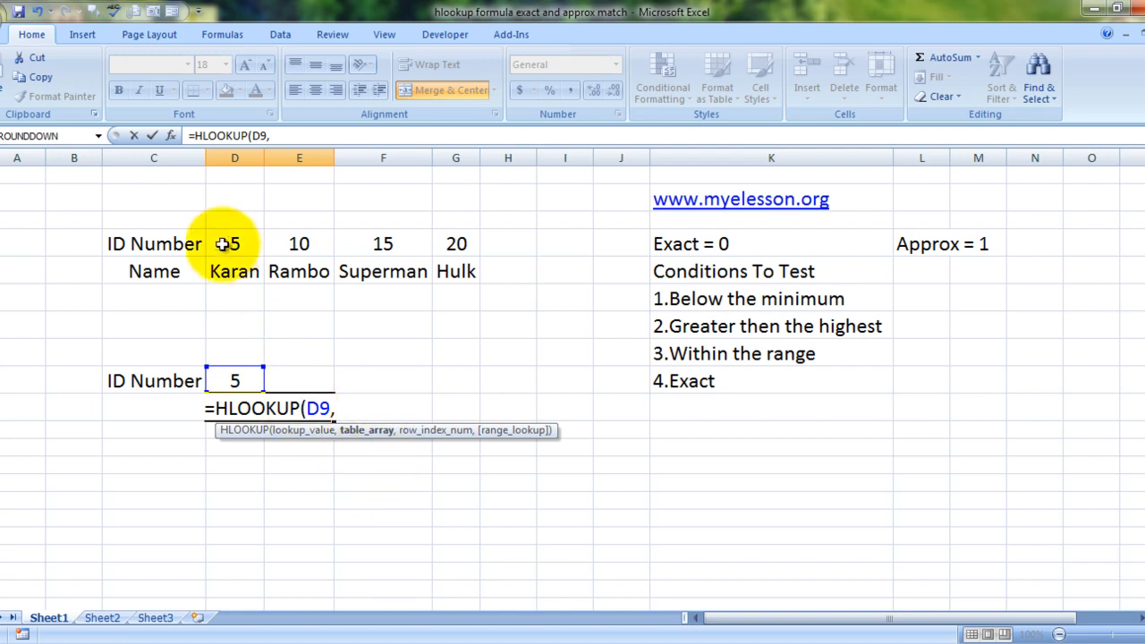
Complete =HLOOKUP(D9,D4:G5,2,0) as an exact match, returning Karan for ID 5
left_click_drag(235, 243, 455, 271)
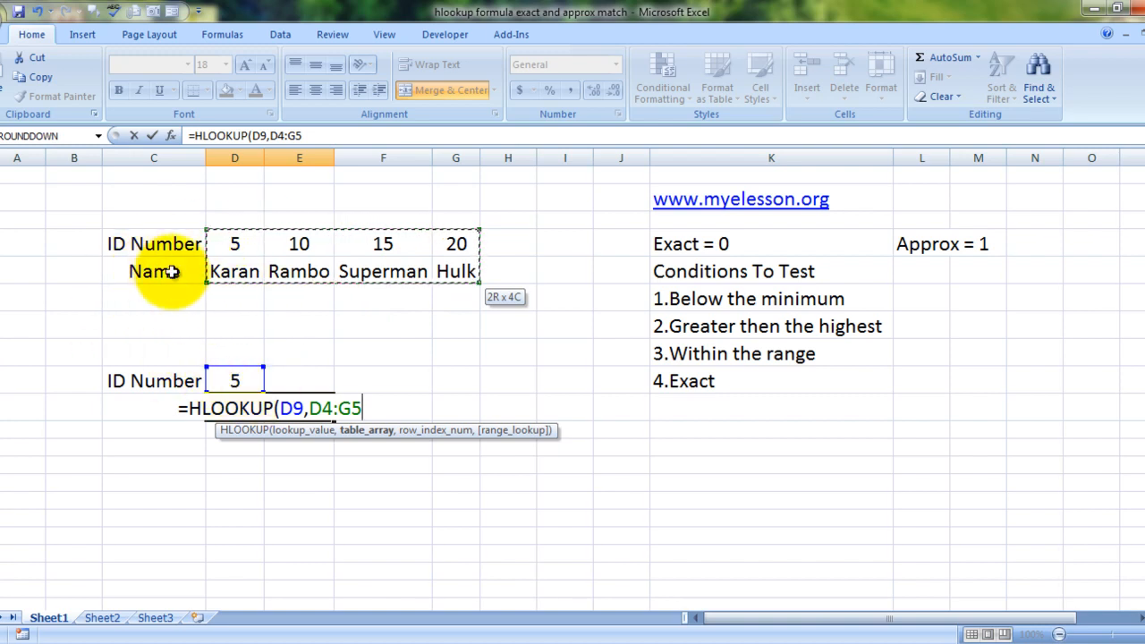
mouse_move(322, 257)
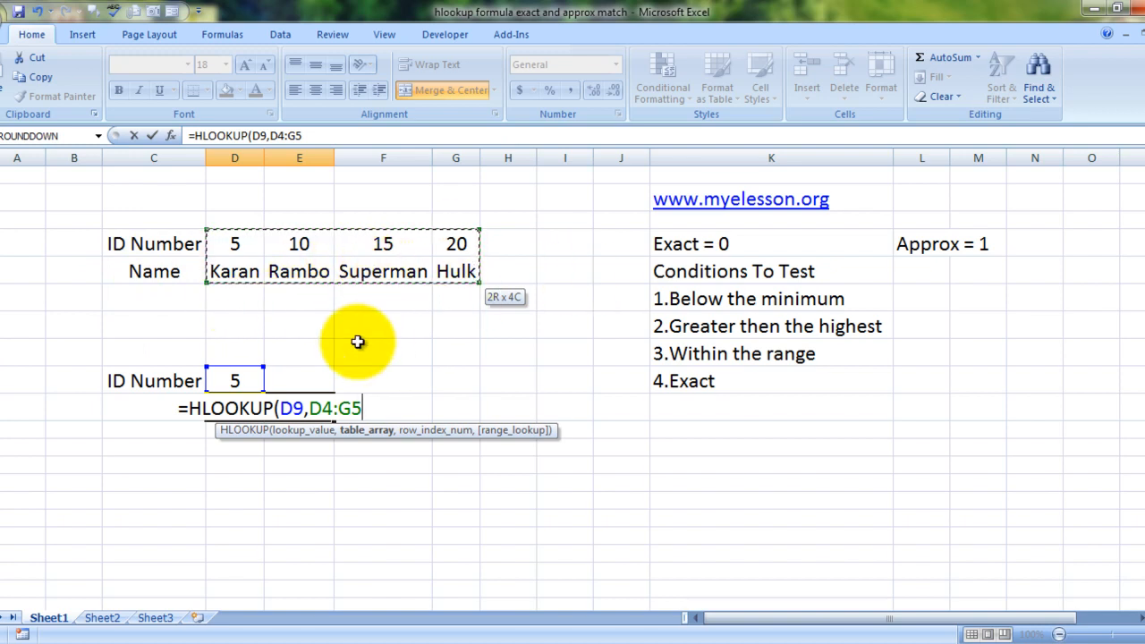
type(",")
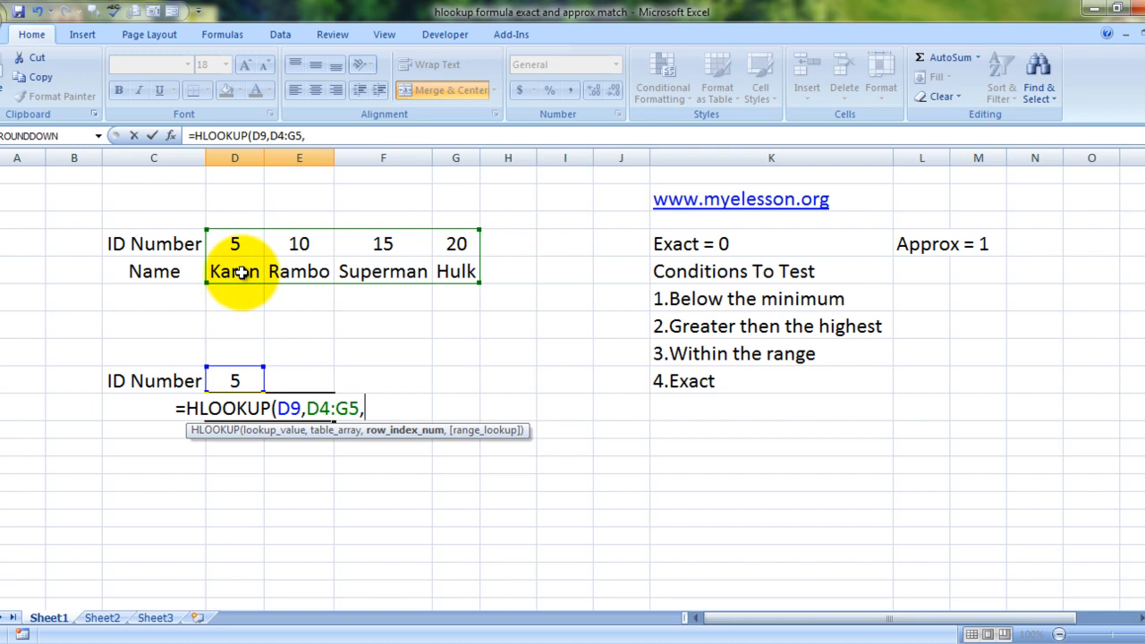
type("2")
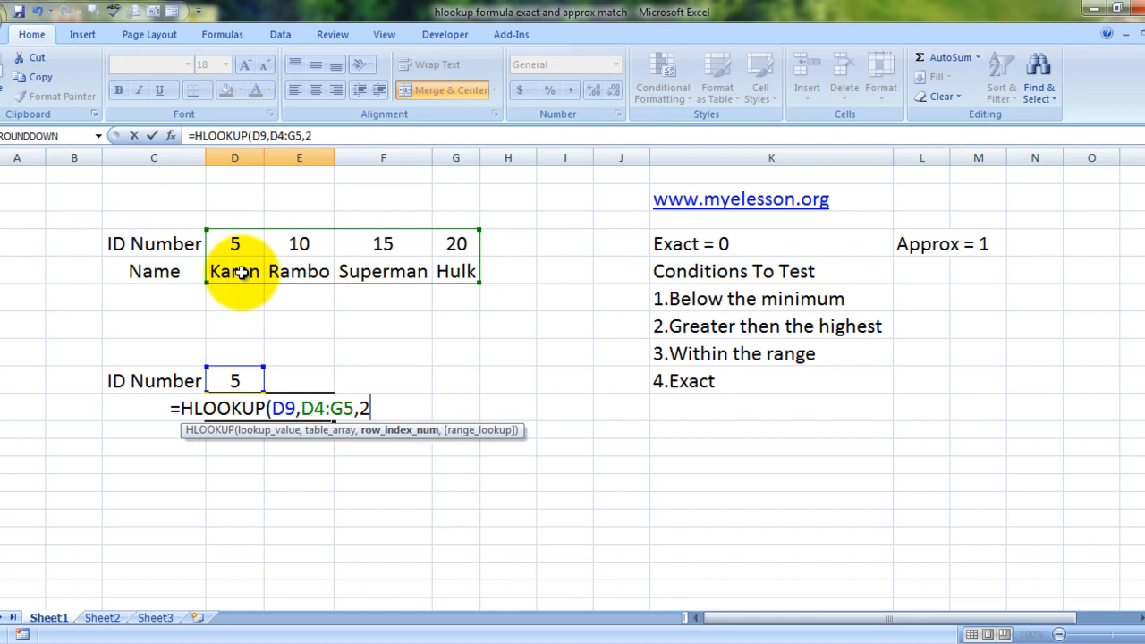
type(",")
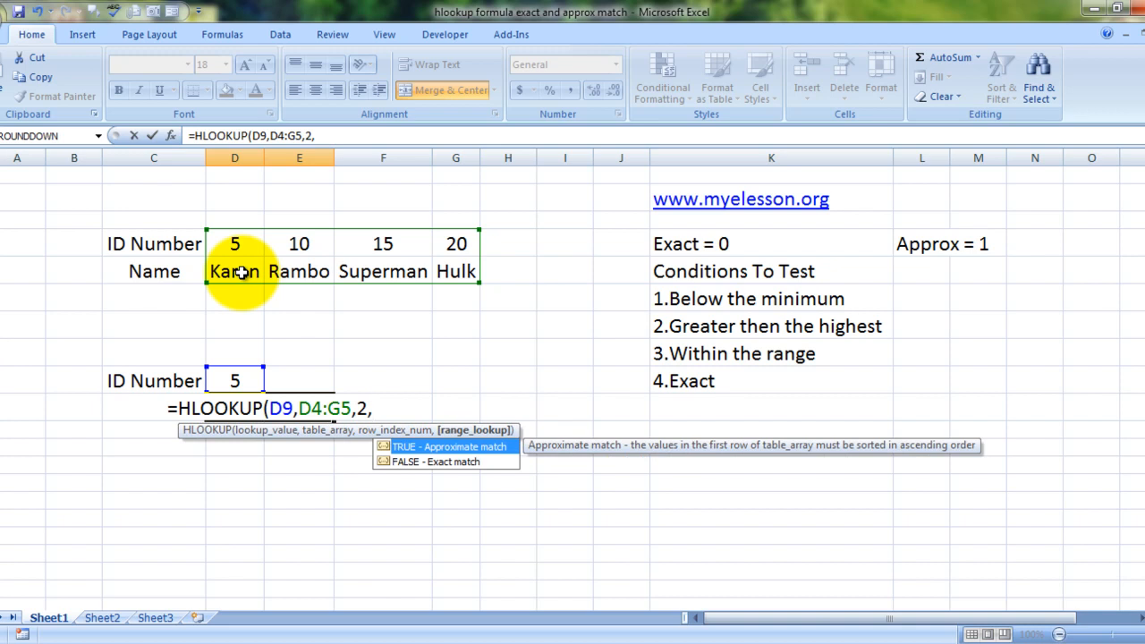
mouse_move(322, 361)
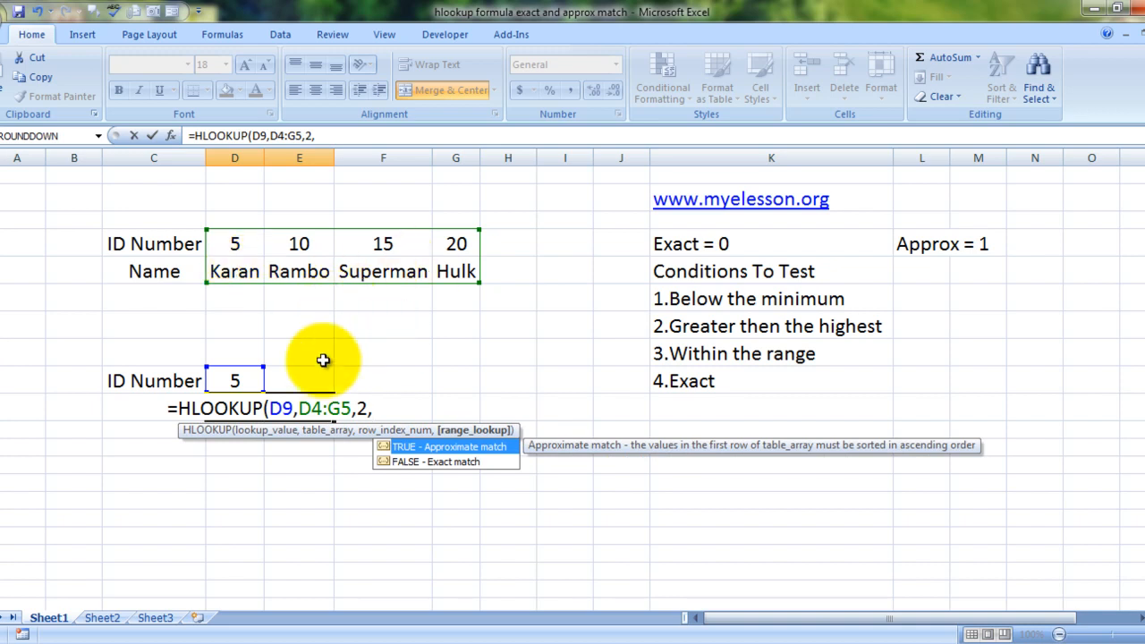
type("0)")
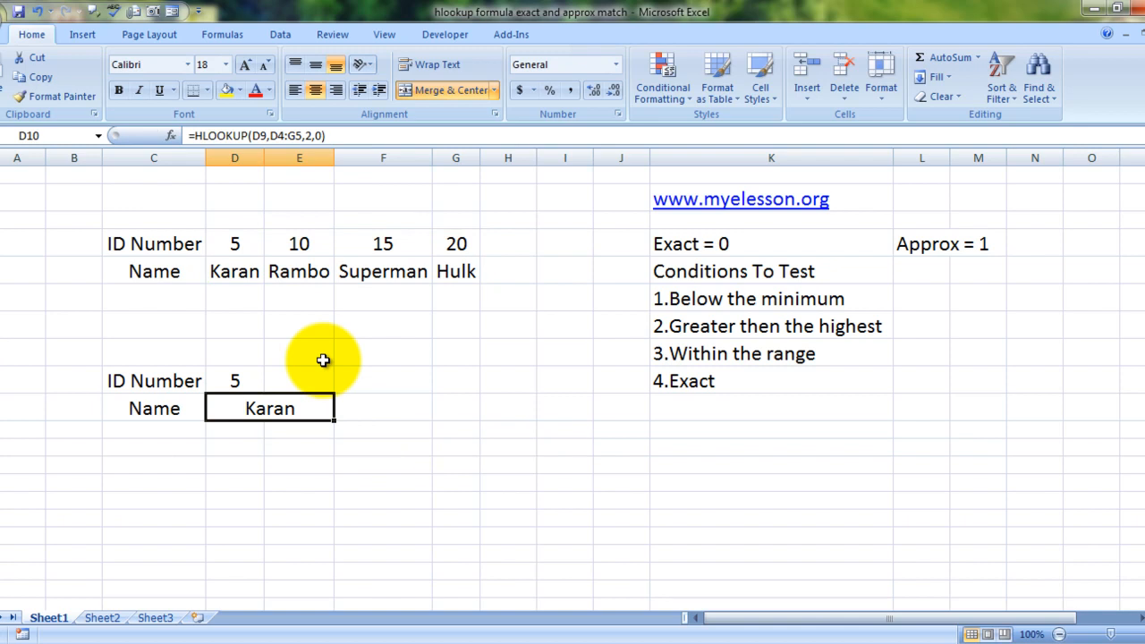
Test IDs 10 and 20 in D9 so the exact-match lookup returns Hulk, and review the formula in D10
type("10")
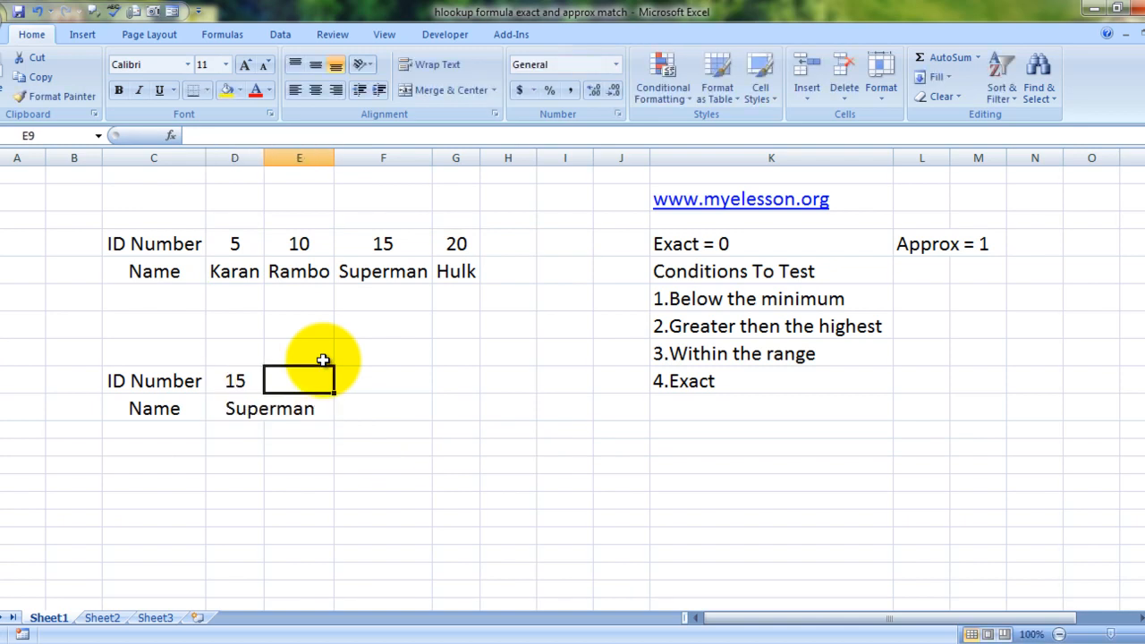
type("20")
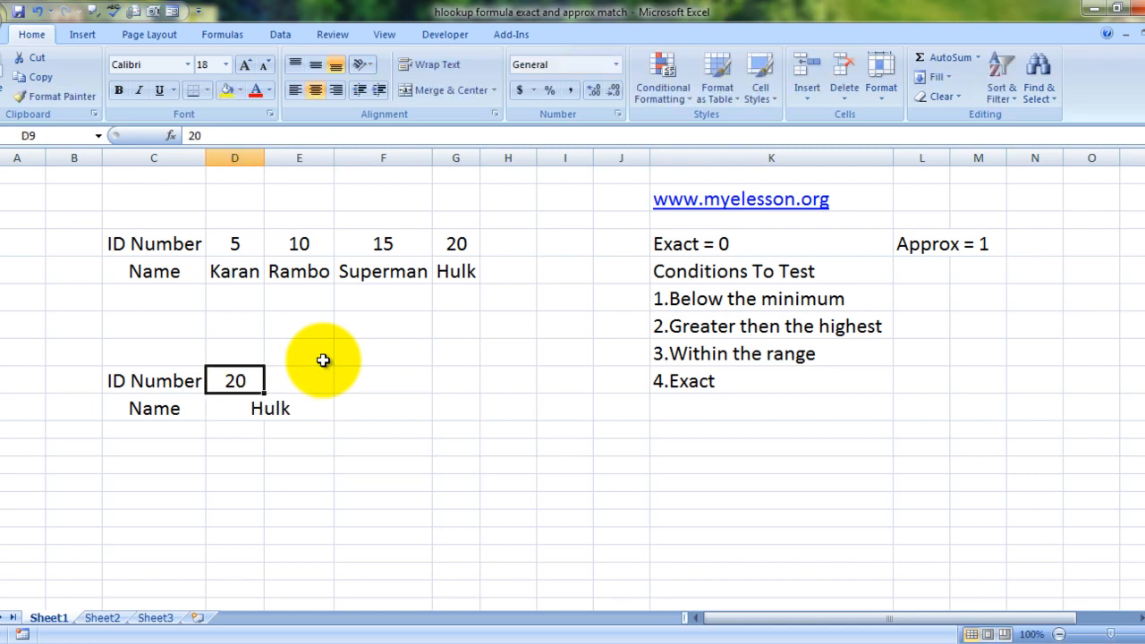
left_click(770, 379)
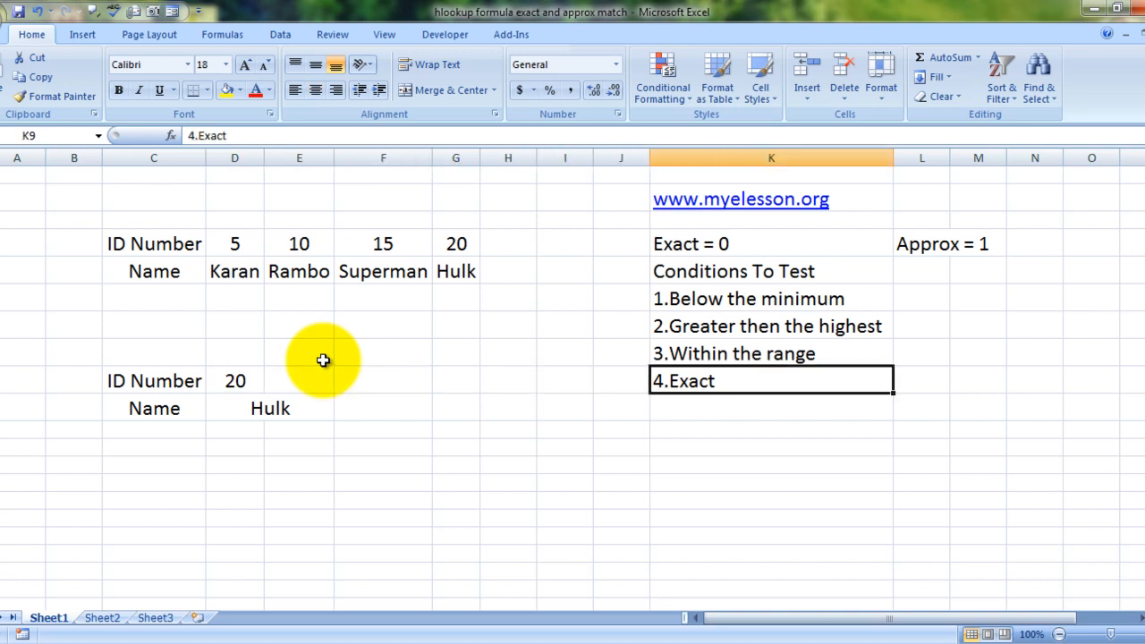
left_click(507, 379)
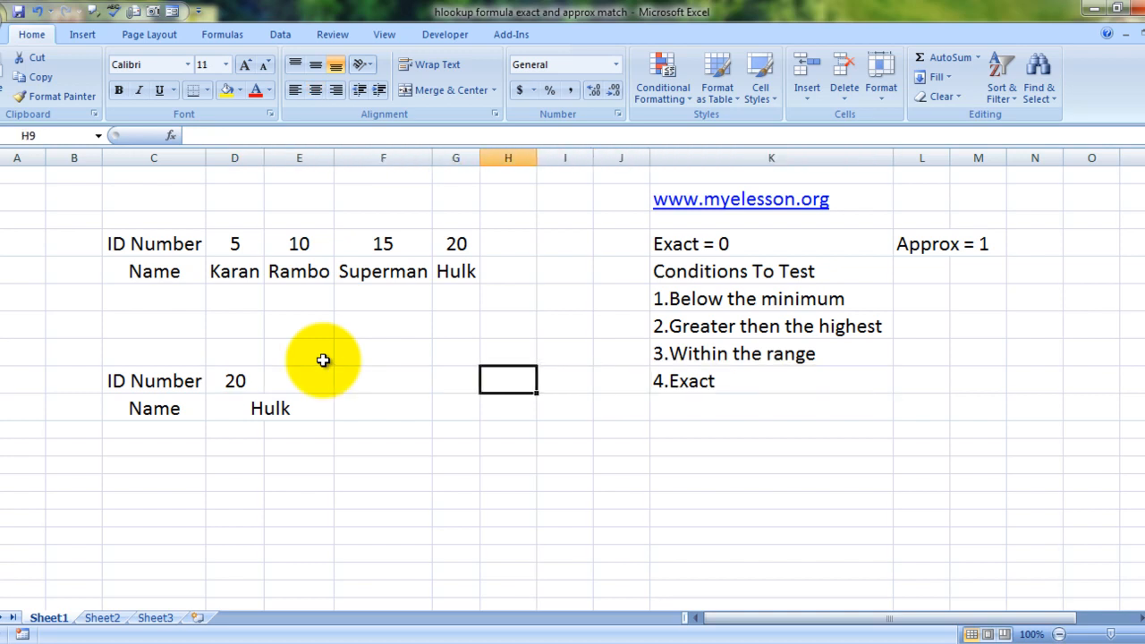
left_click(268, 408)
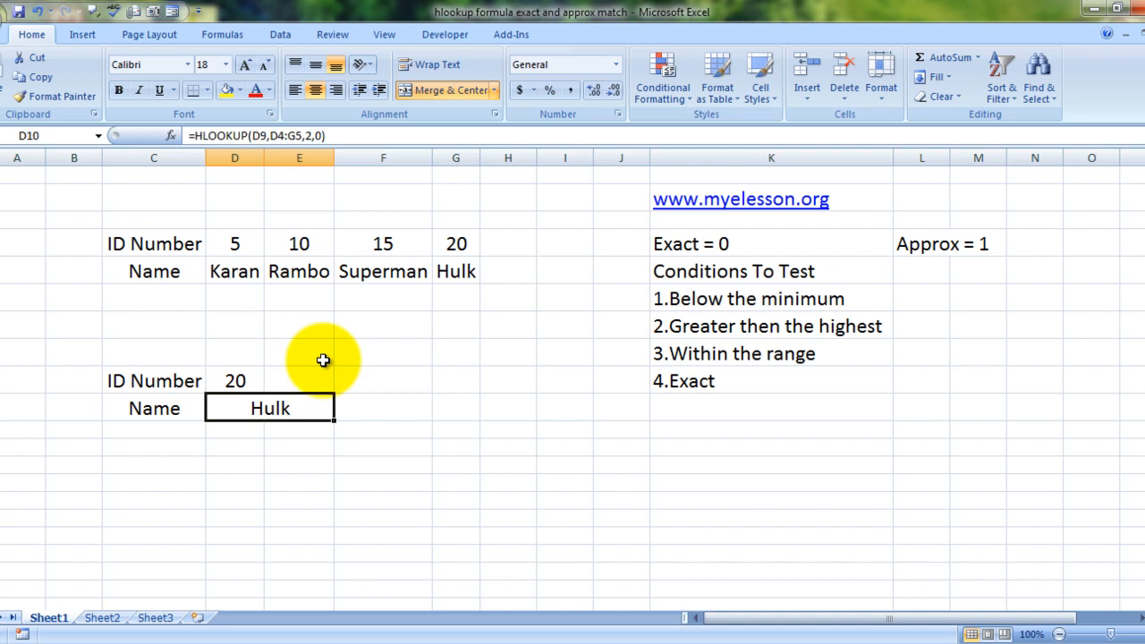
mouse_move(279, 331)
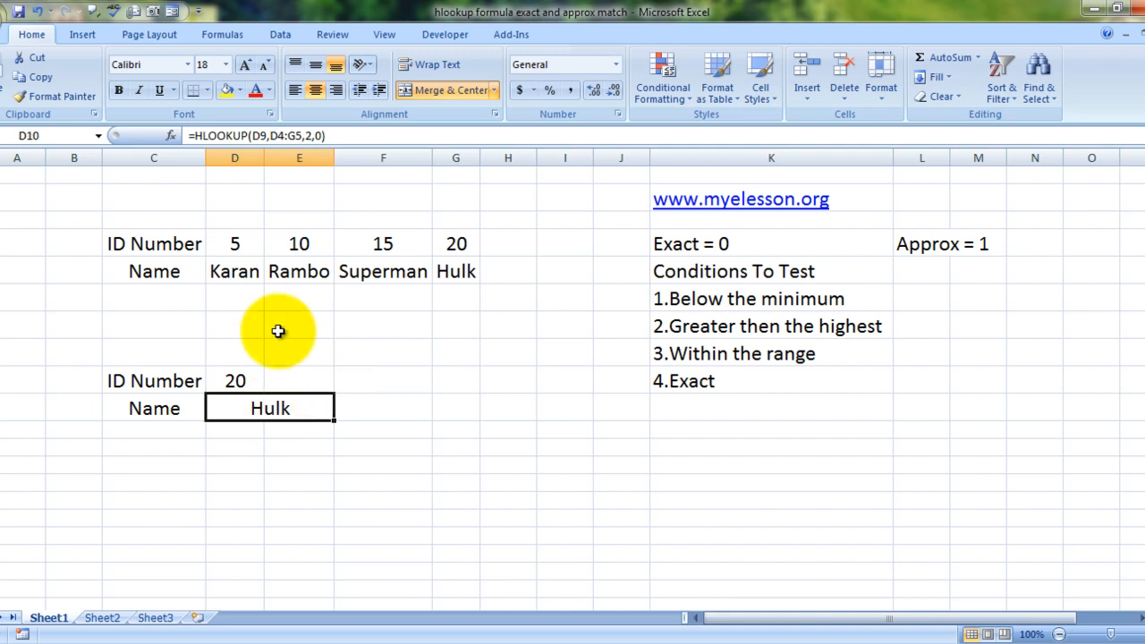
mouse_move(622, 418)
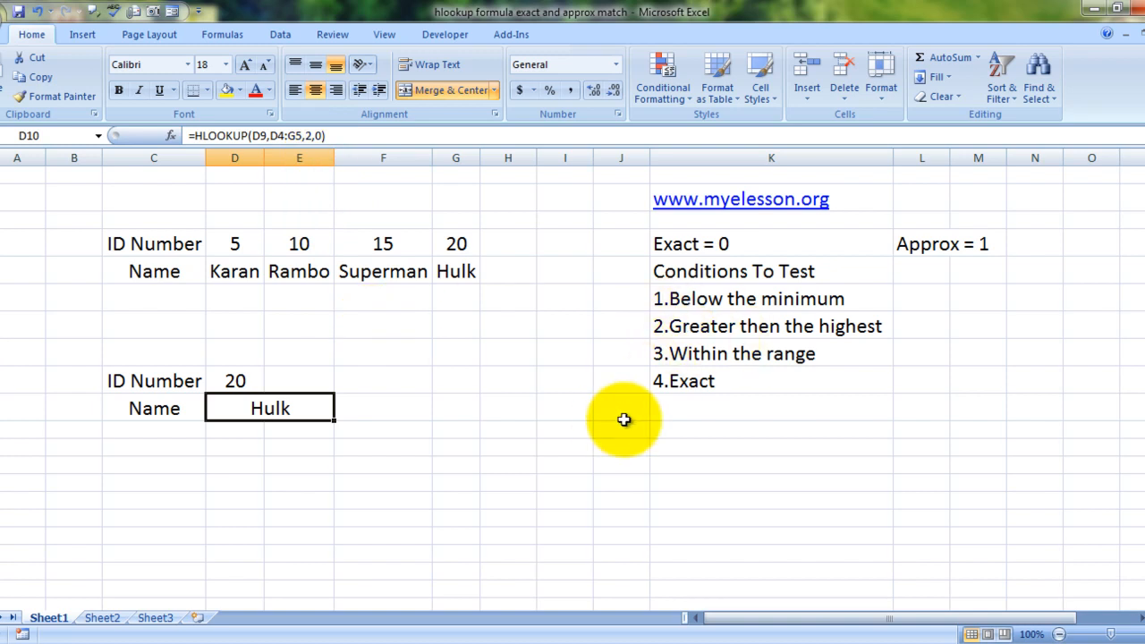
mouse_move(687, 319)
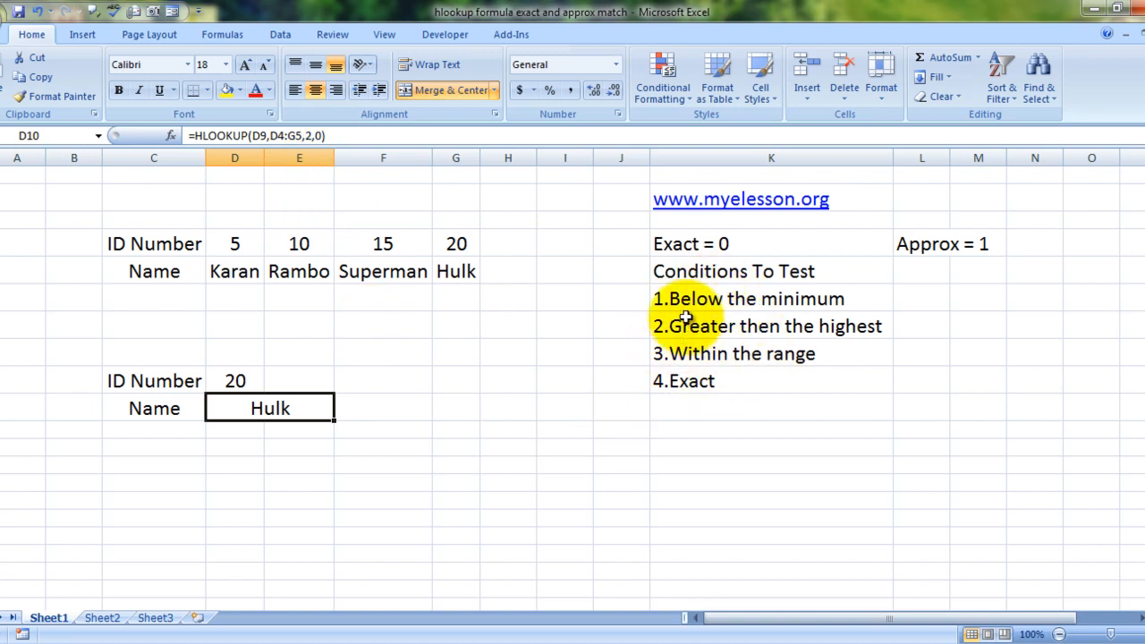
mouse_move(742, 315)
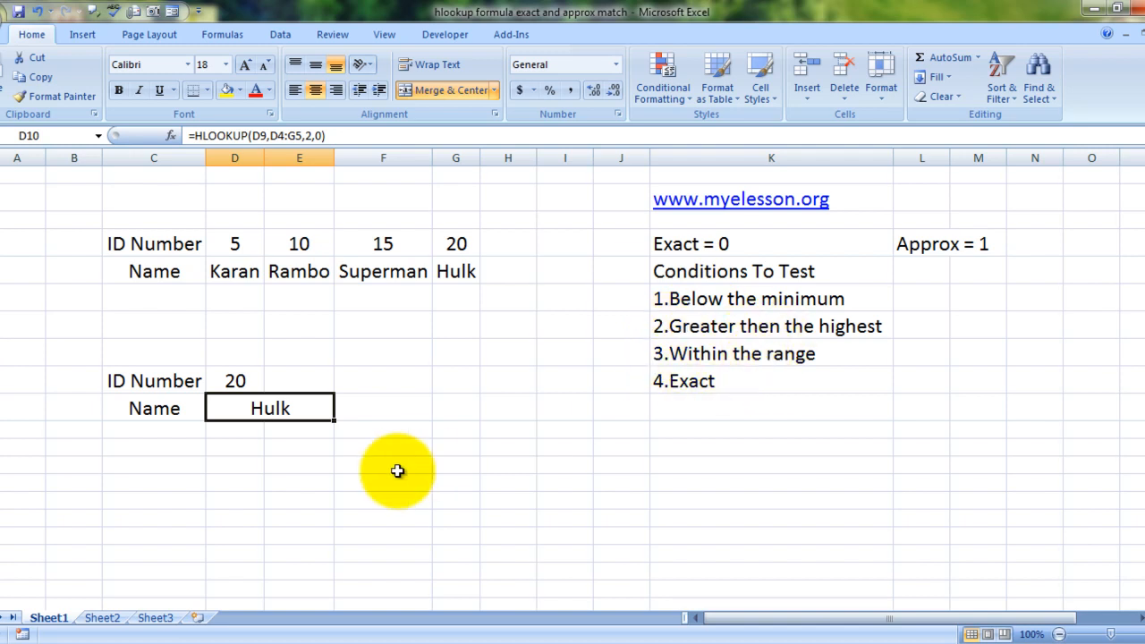
Test IDs 21 and 16 in D9, showing #N/A from the exact-match lookup
type("21")
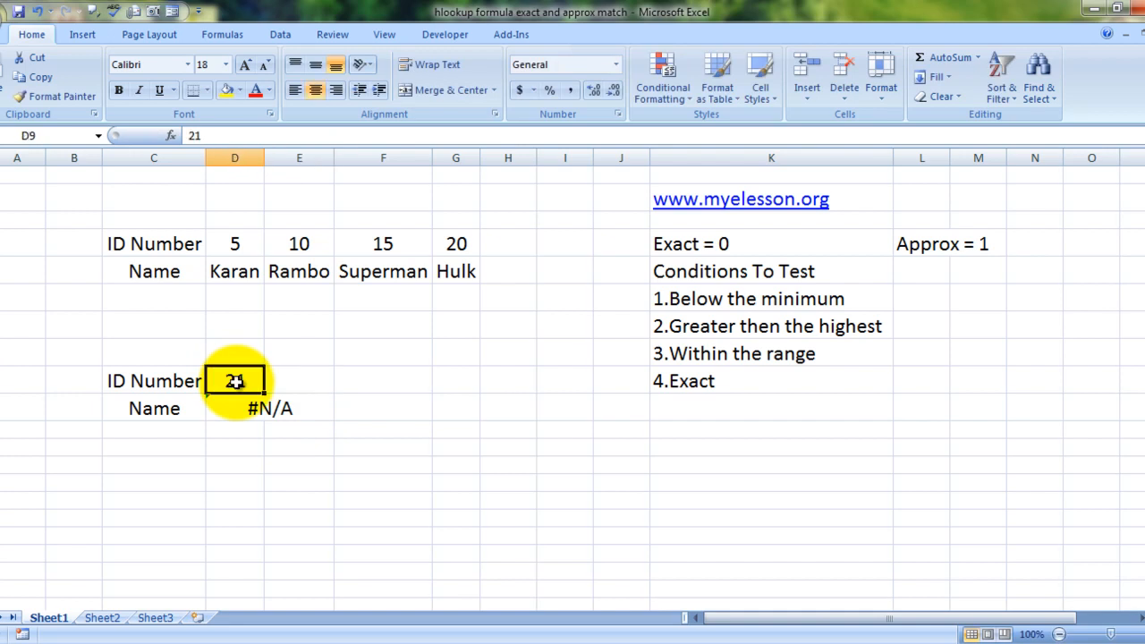
type("16")
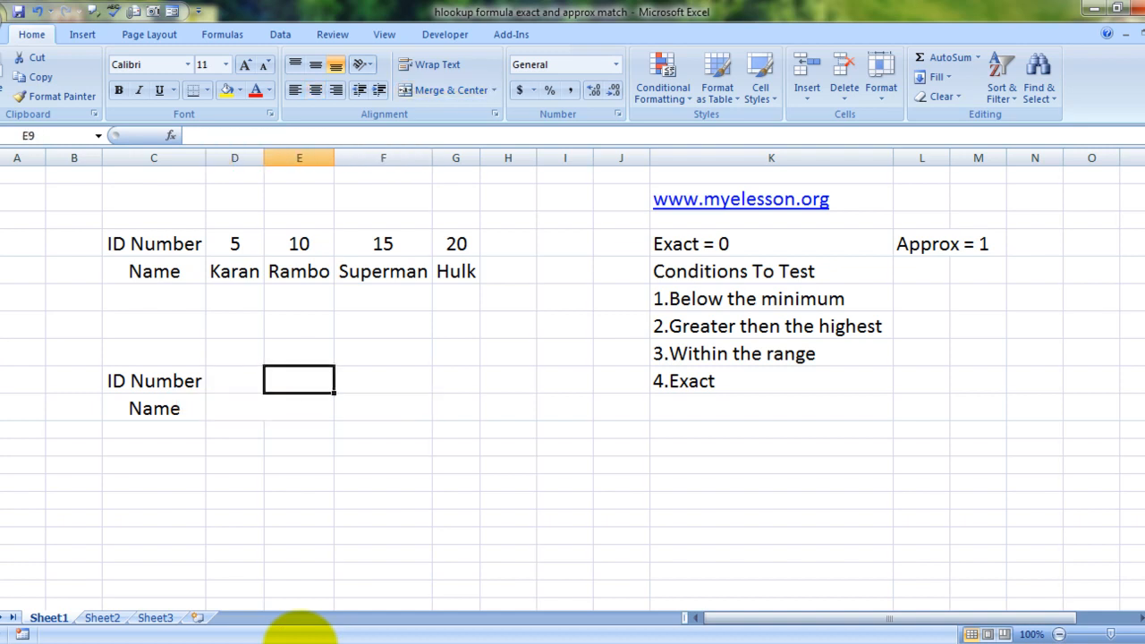
Enter ID 5 in D9 and start an HLOOKUP on D9 over the table D4:G5
left_click(234, 379)
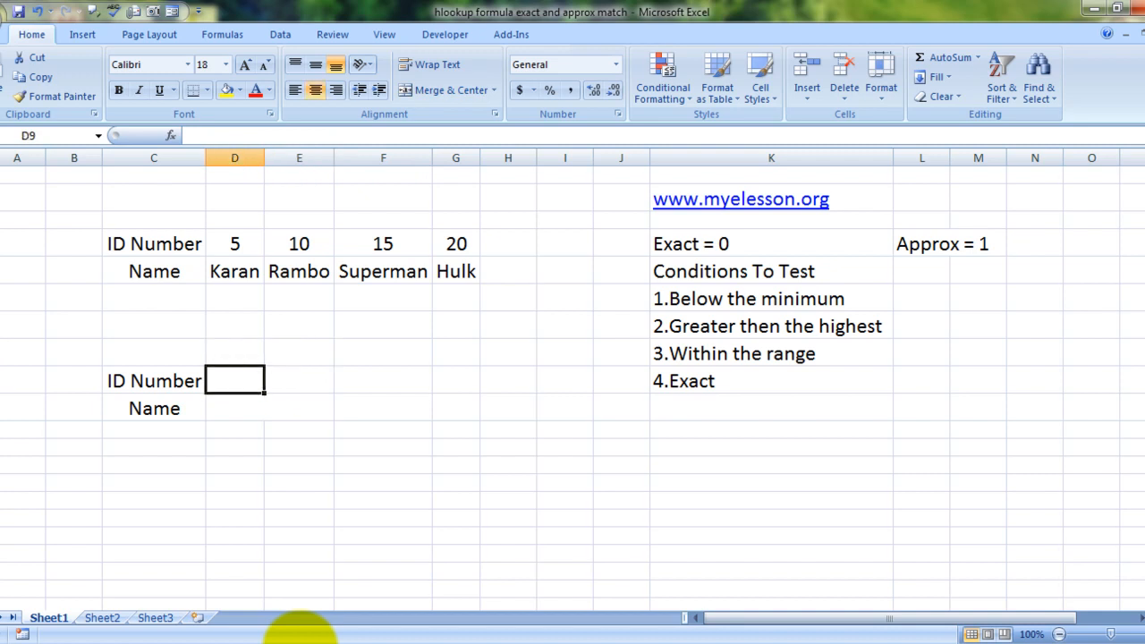
type("5")
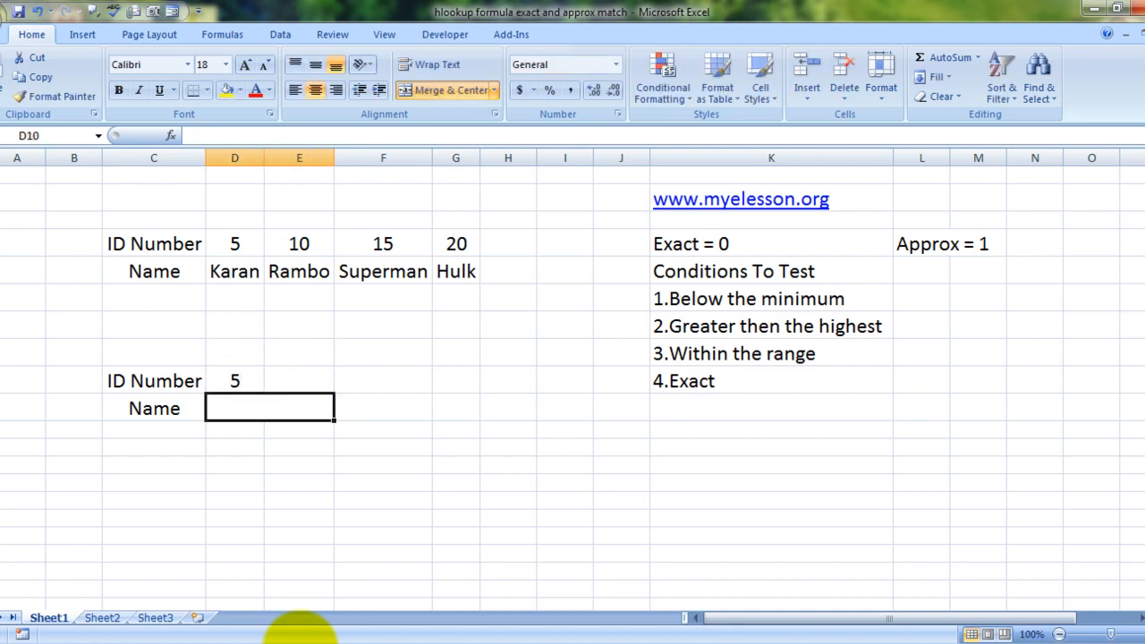
type("=hl")
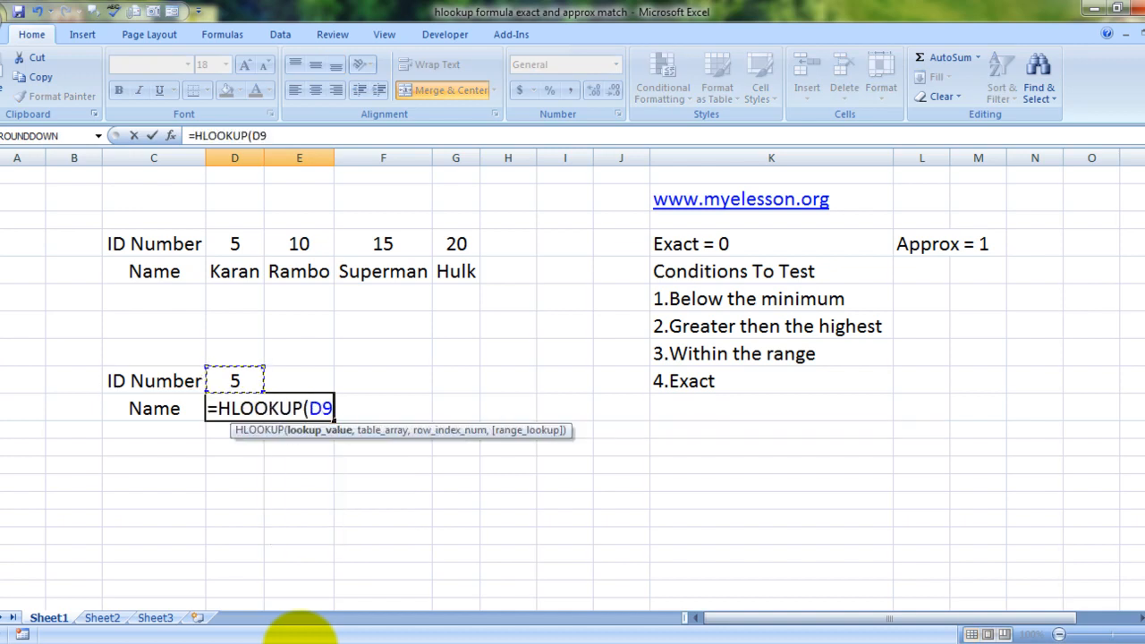
type(",")
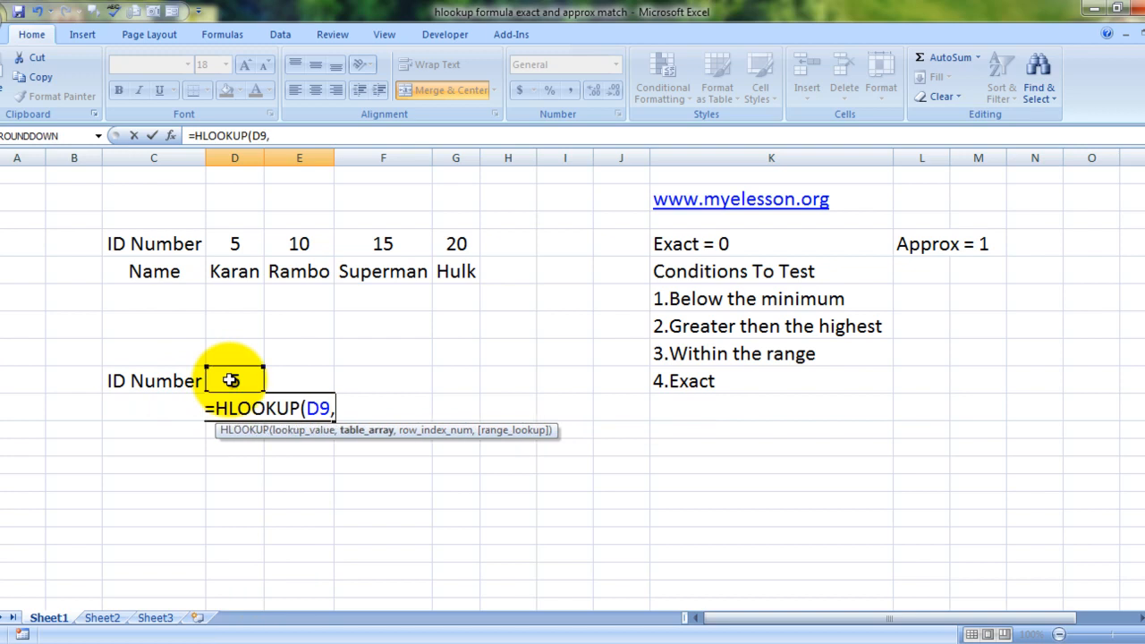
left_click(234, 244)
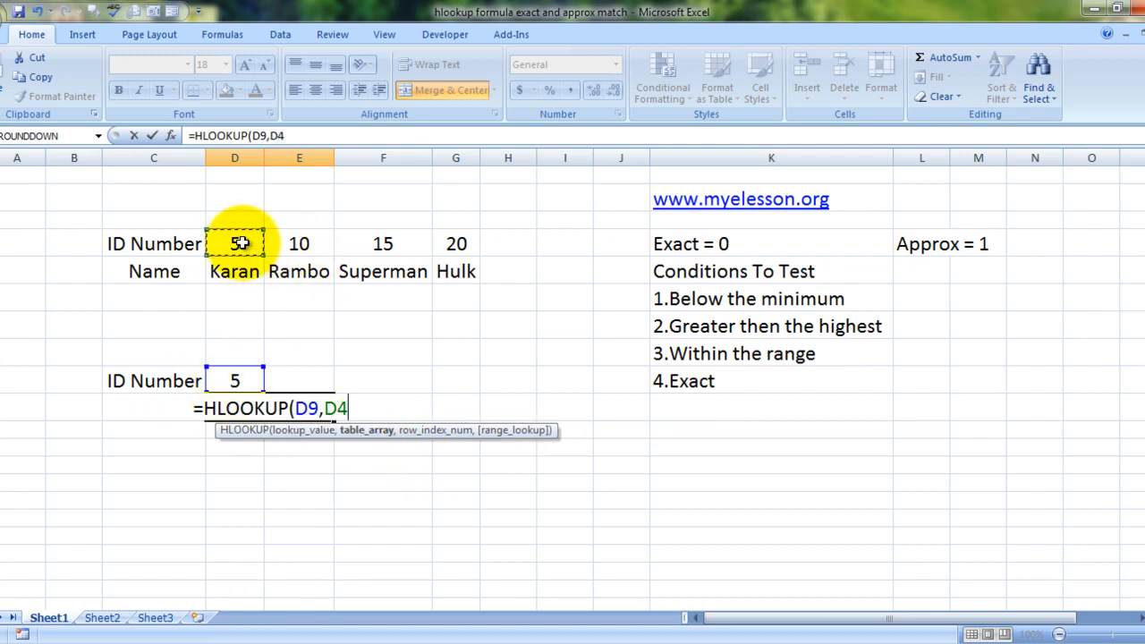
left_click_drag(234, 244, 456, 272)
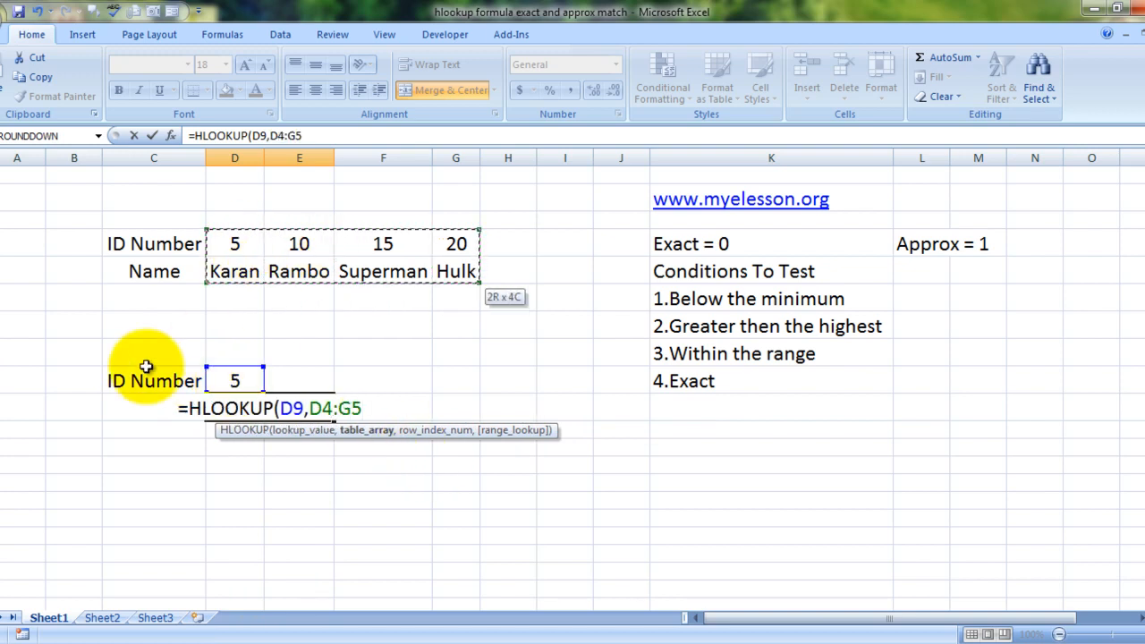
mouse_move(379, 383)
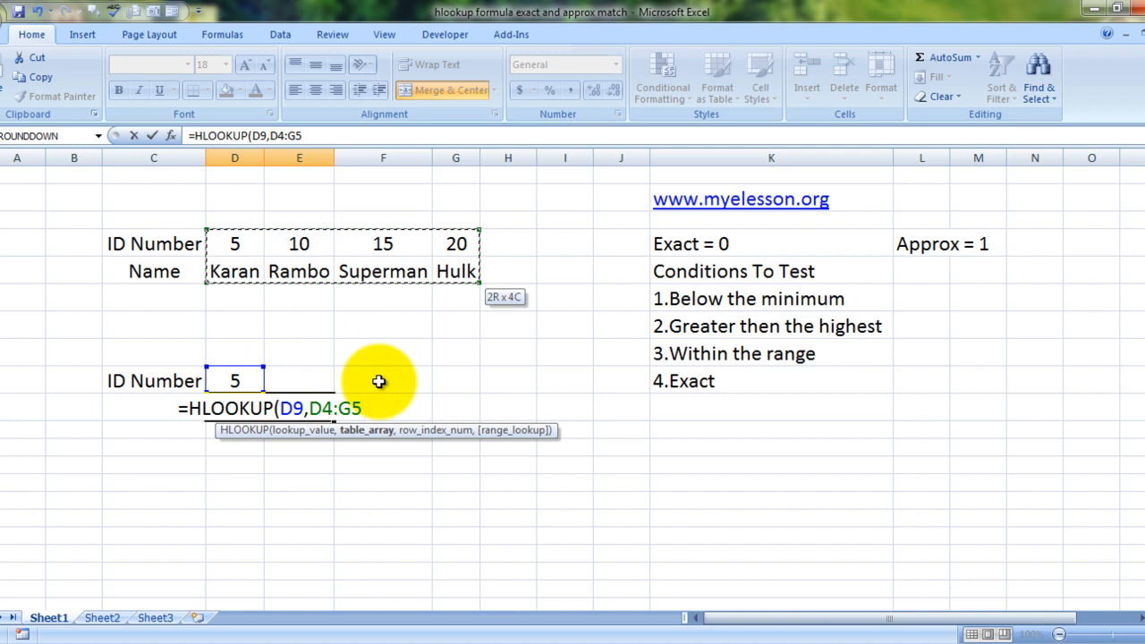
mouse_move(553, 377)
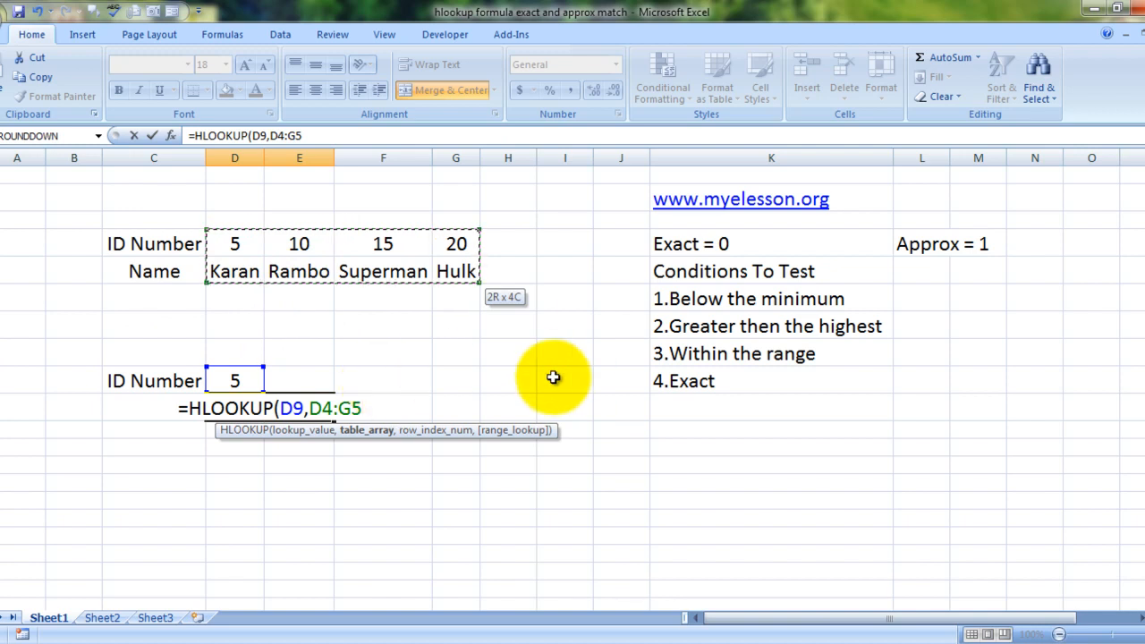
mouse_move(499, 315)
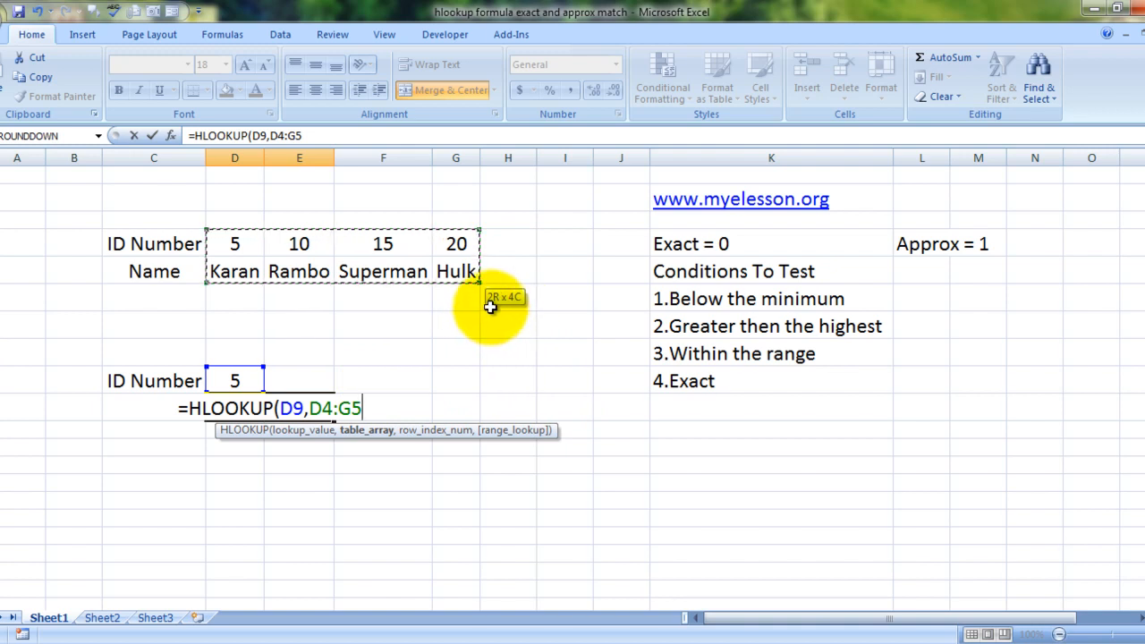
mouse_move(457, 368)
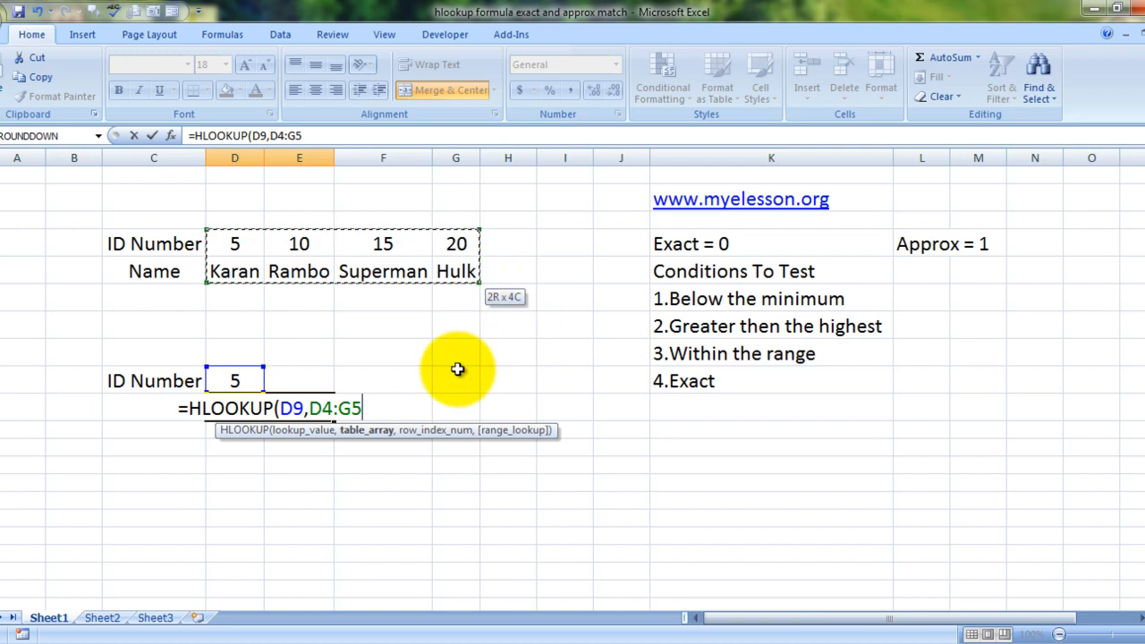
Finish =HLOOKUP(D9,D4:G5,2,1) as an approximate match, returning Karan
type(",2")
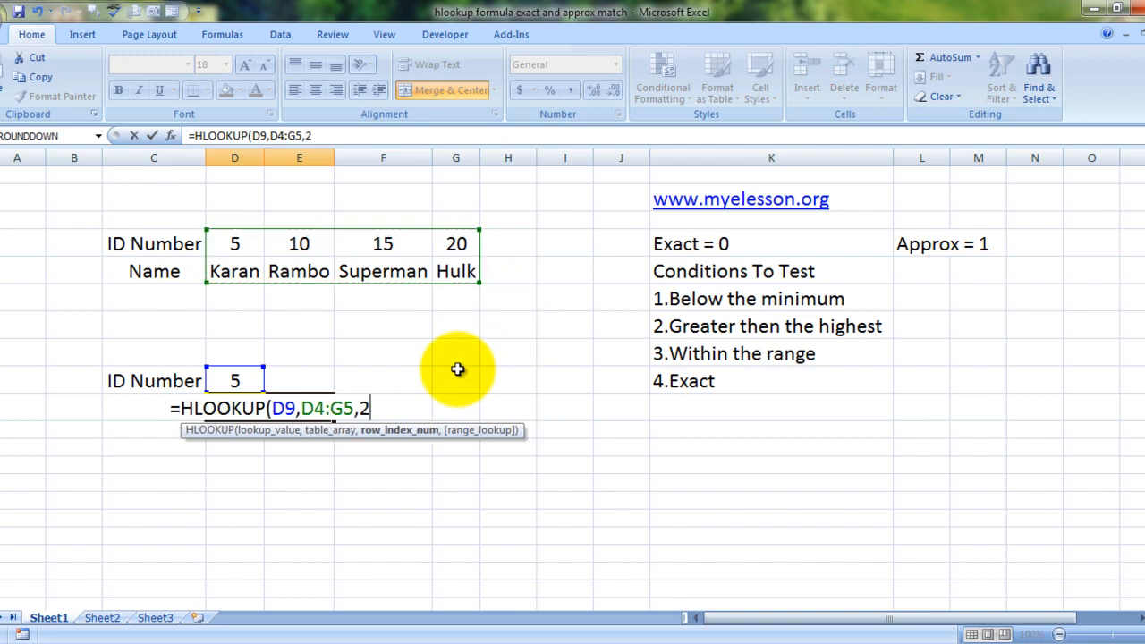
type(",")
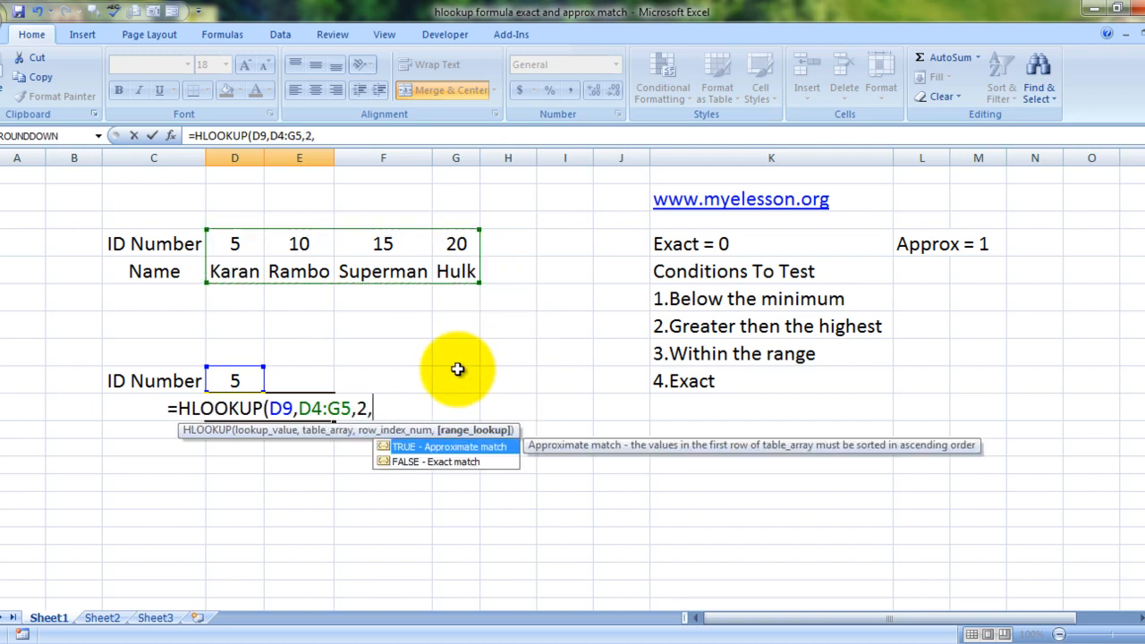
type("1")
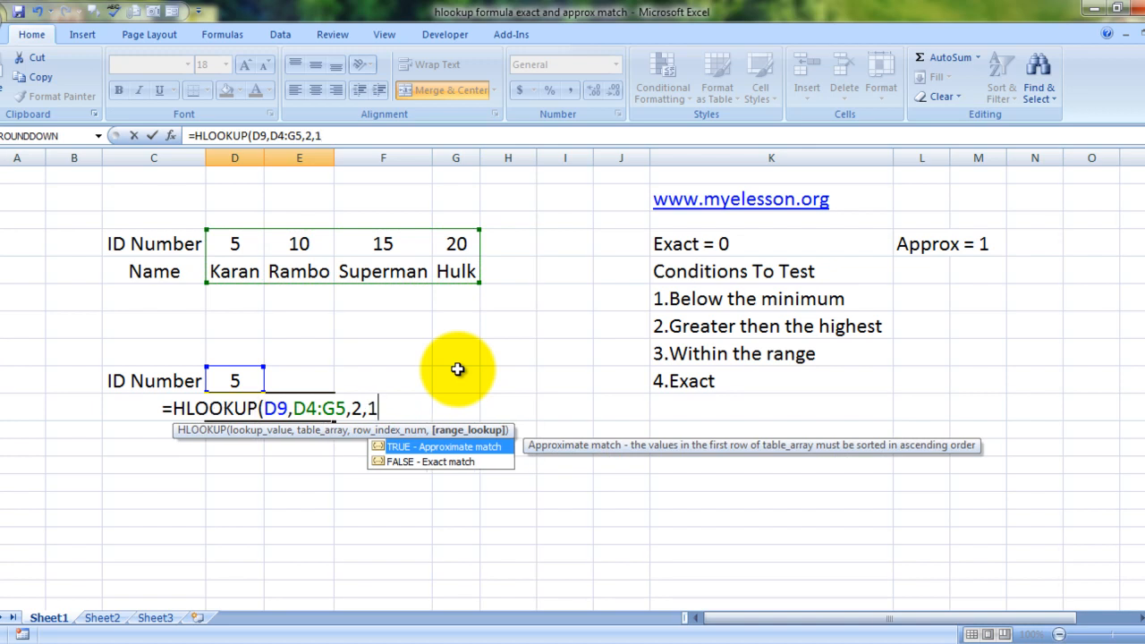
type(")")
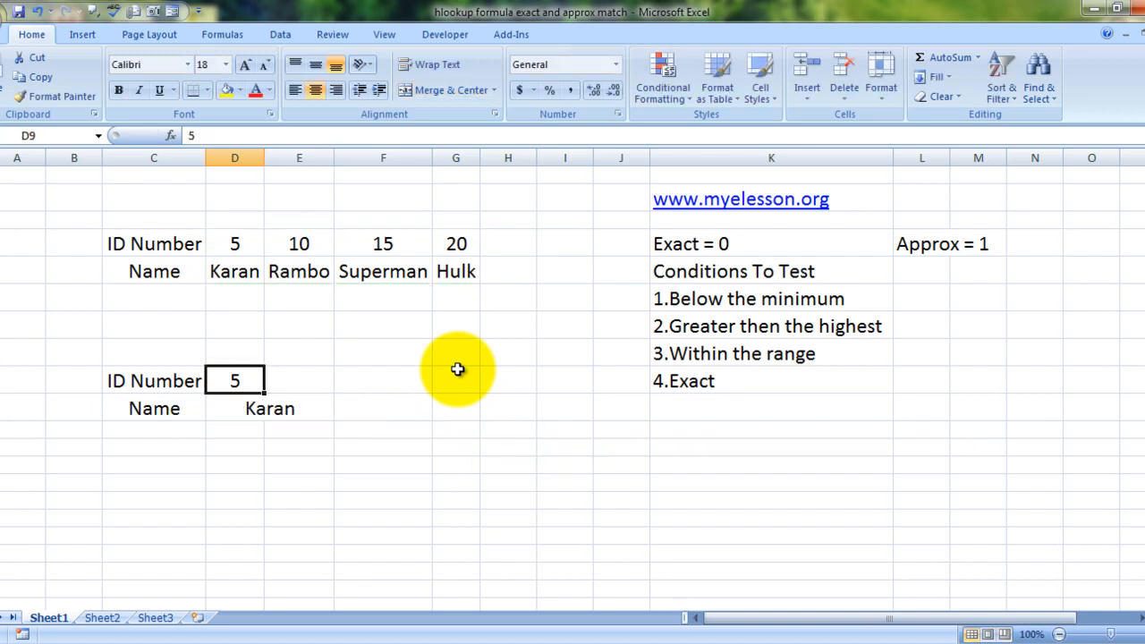
mouse_move(688, 380)
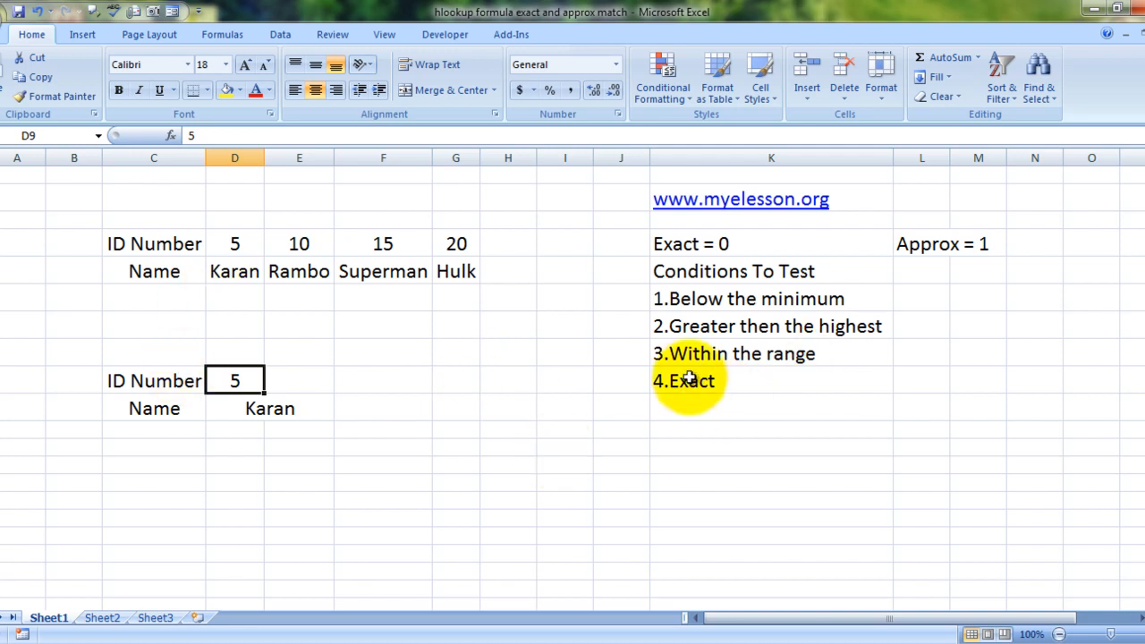
Compare the lowest ID in D4 with the formula, then test ID 4 in D9 to get #N/A
left_click(234, 243)
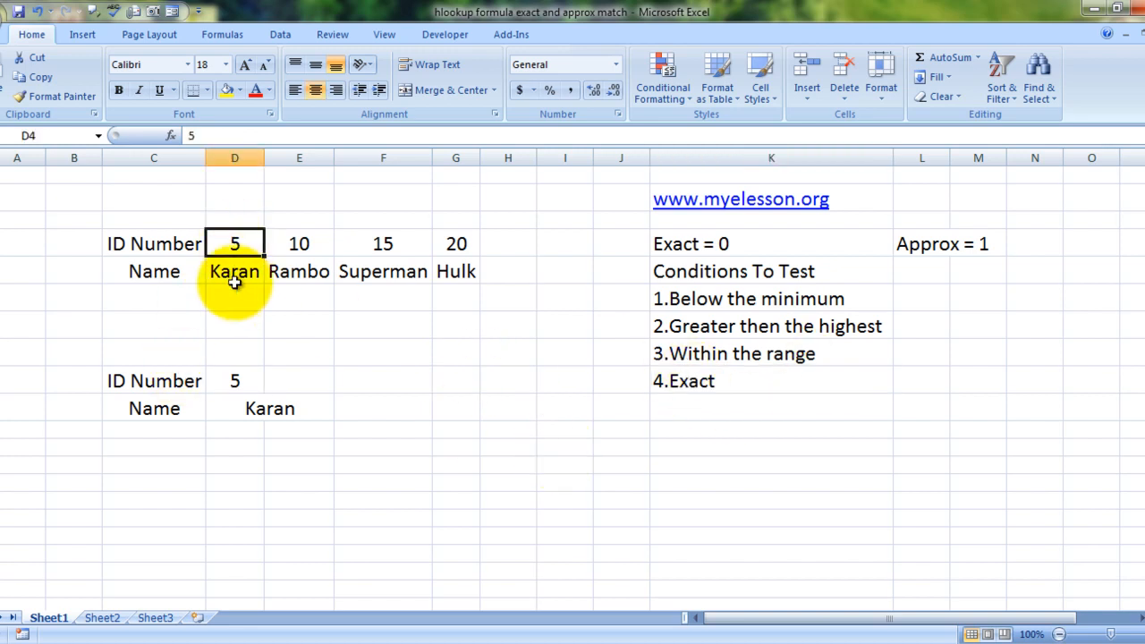
left_click(268, 408)
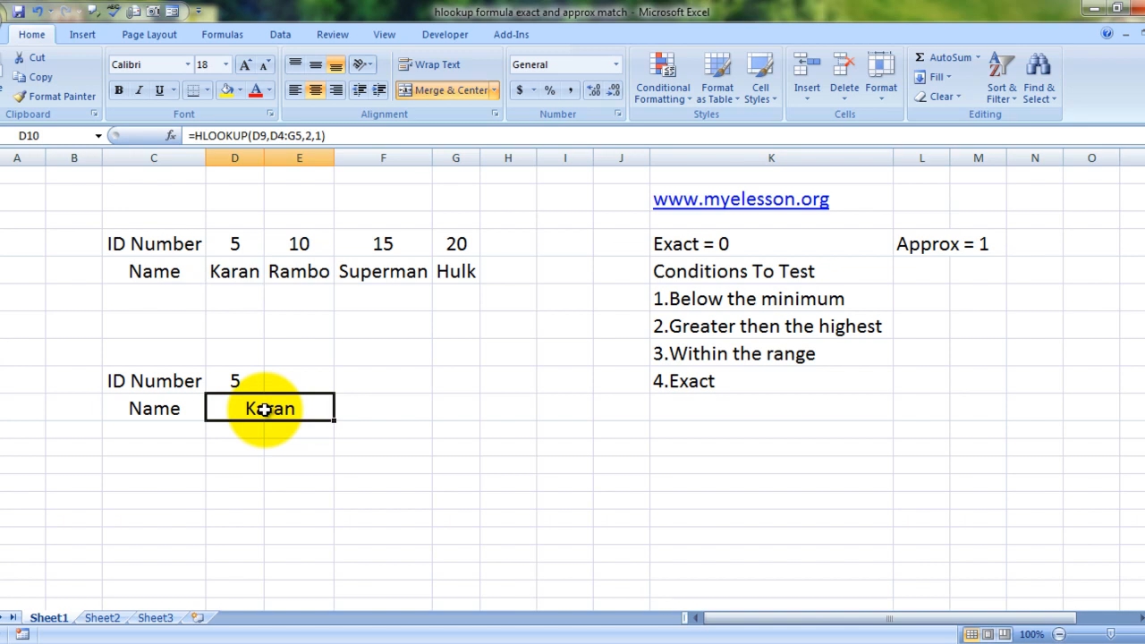
left_click(235, 379)
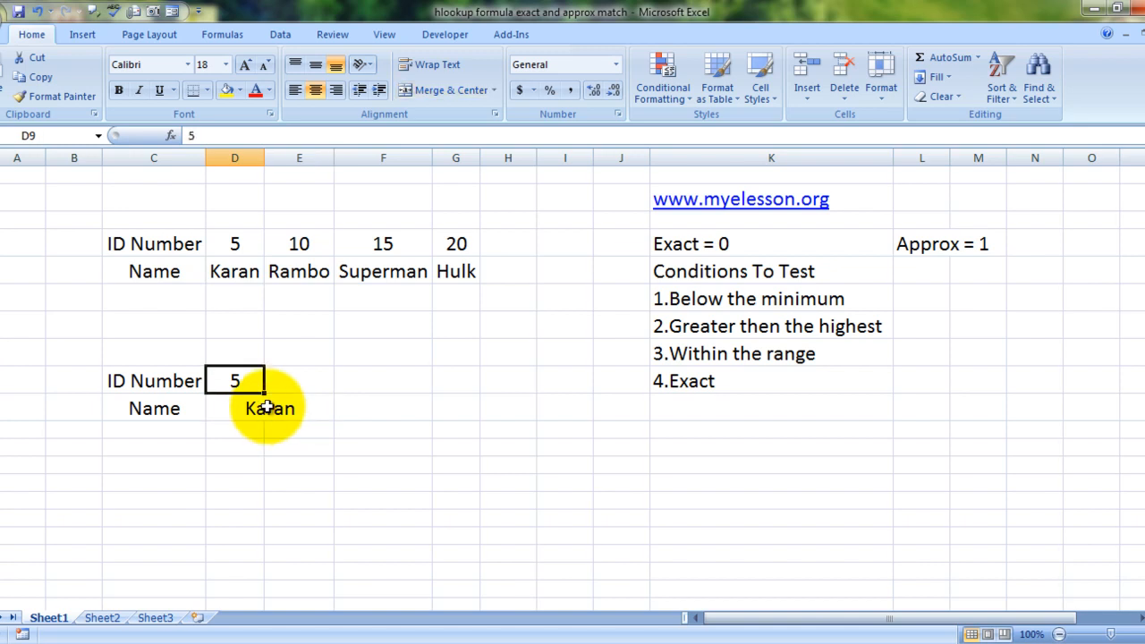
type("4")
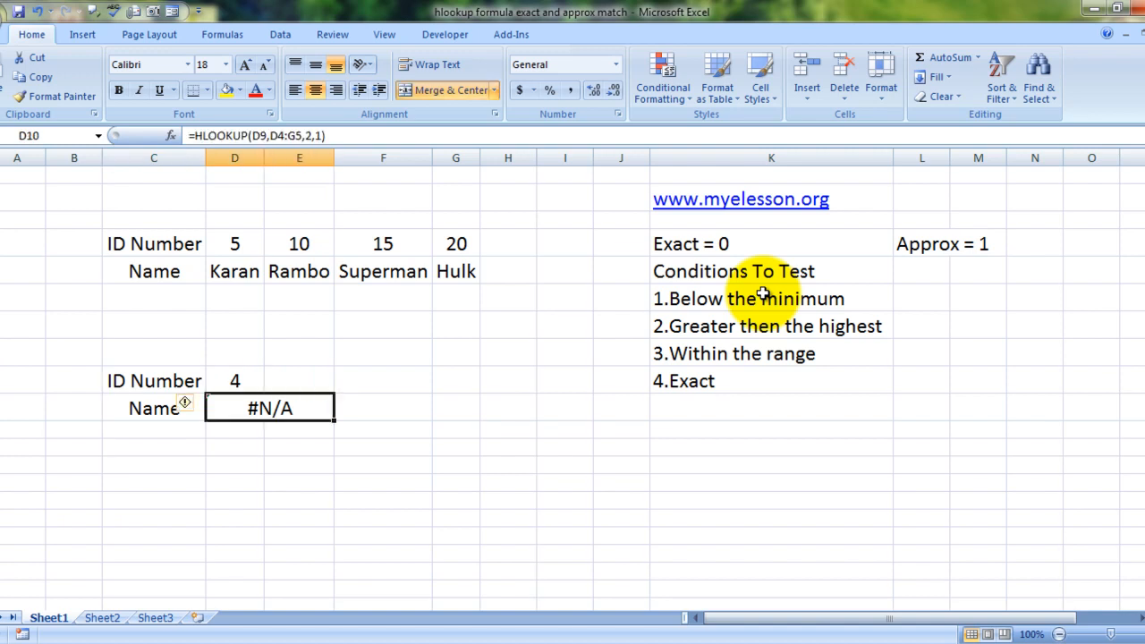
left_click(234, 379)
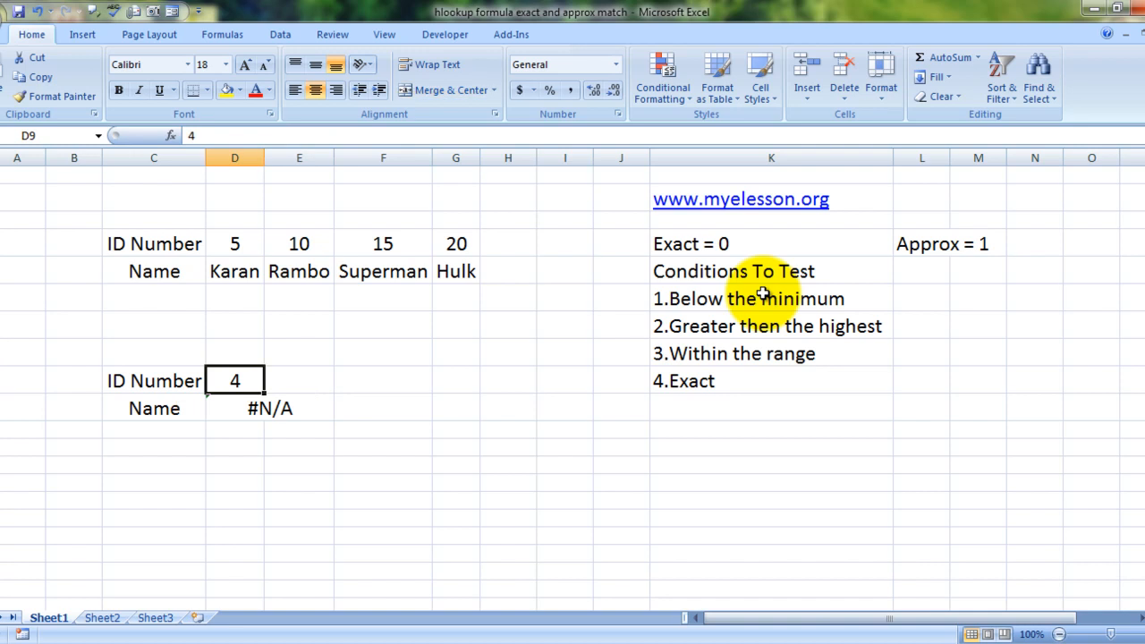
Test ID 21 in D9, above the highest ID, with the approximate-match lookup
type("2")
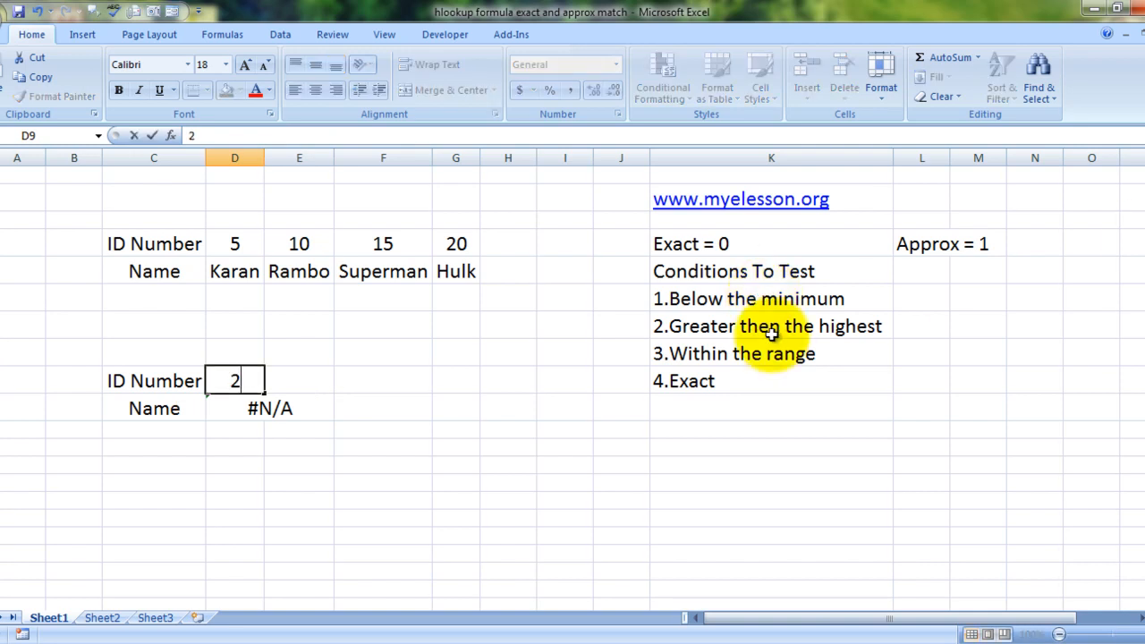
type("16")
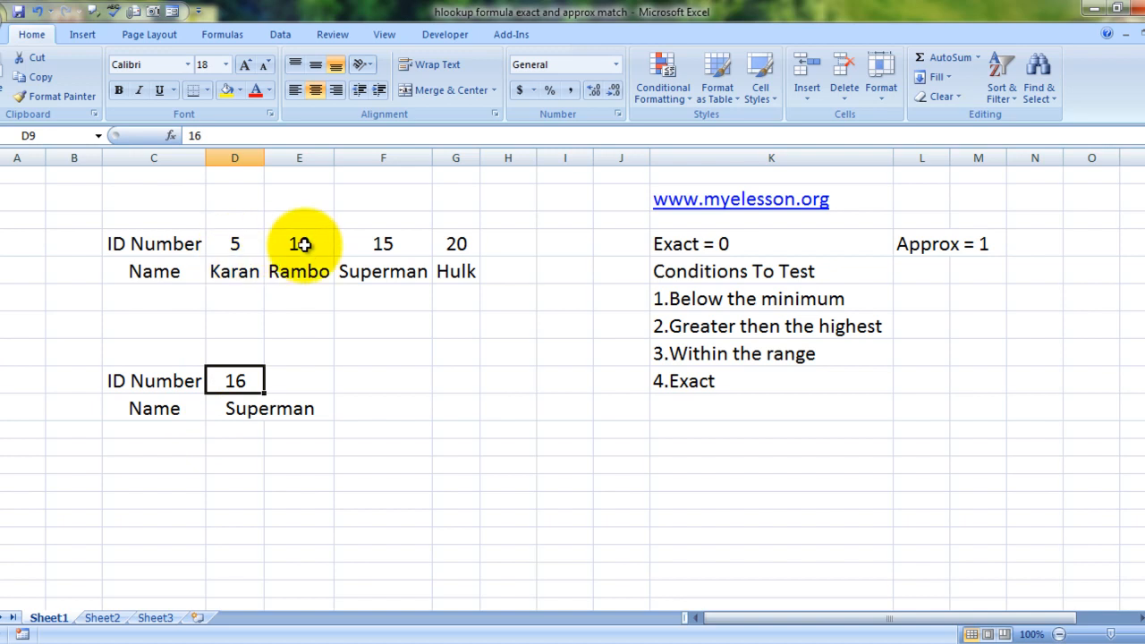
mouse_move(383, 243)
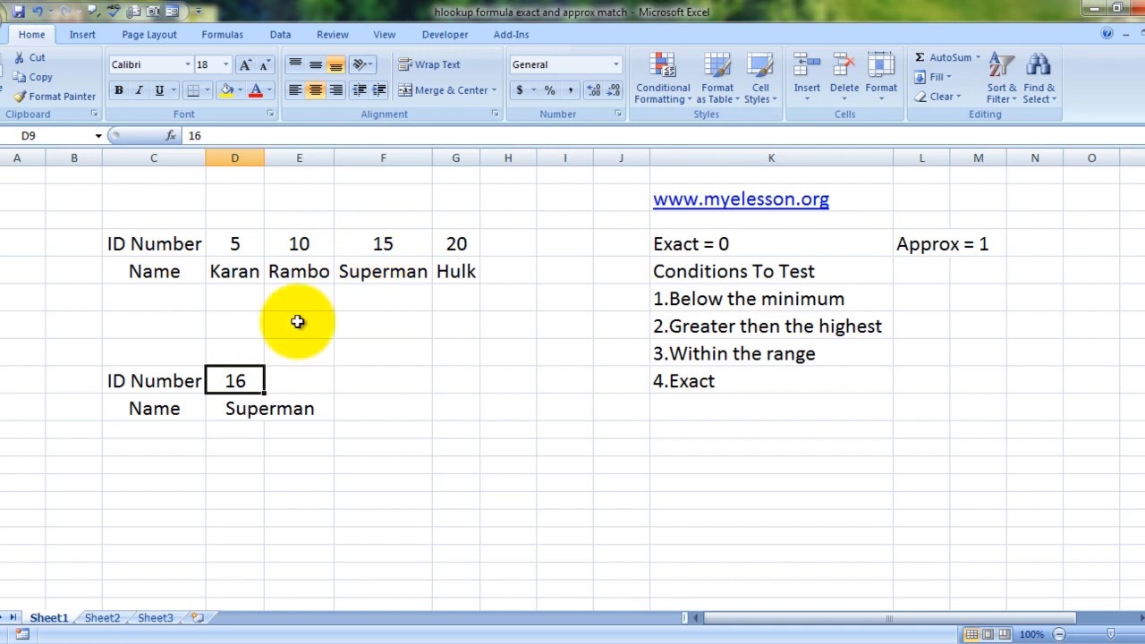
mouse_move(454, 243)
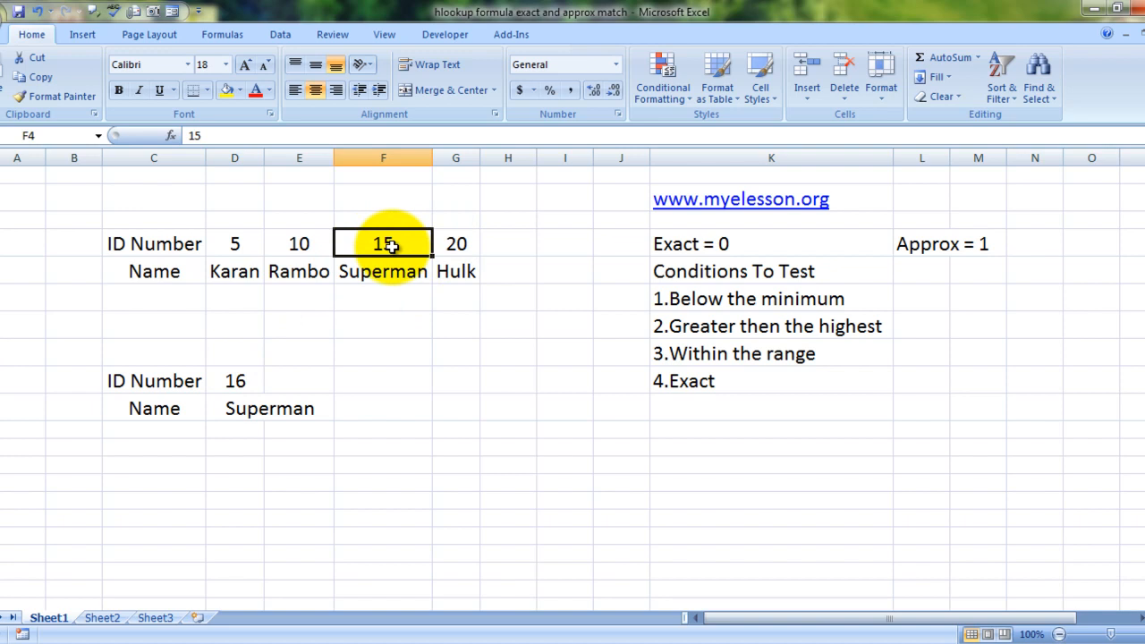
mouse_move(372, 284)
type("9")
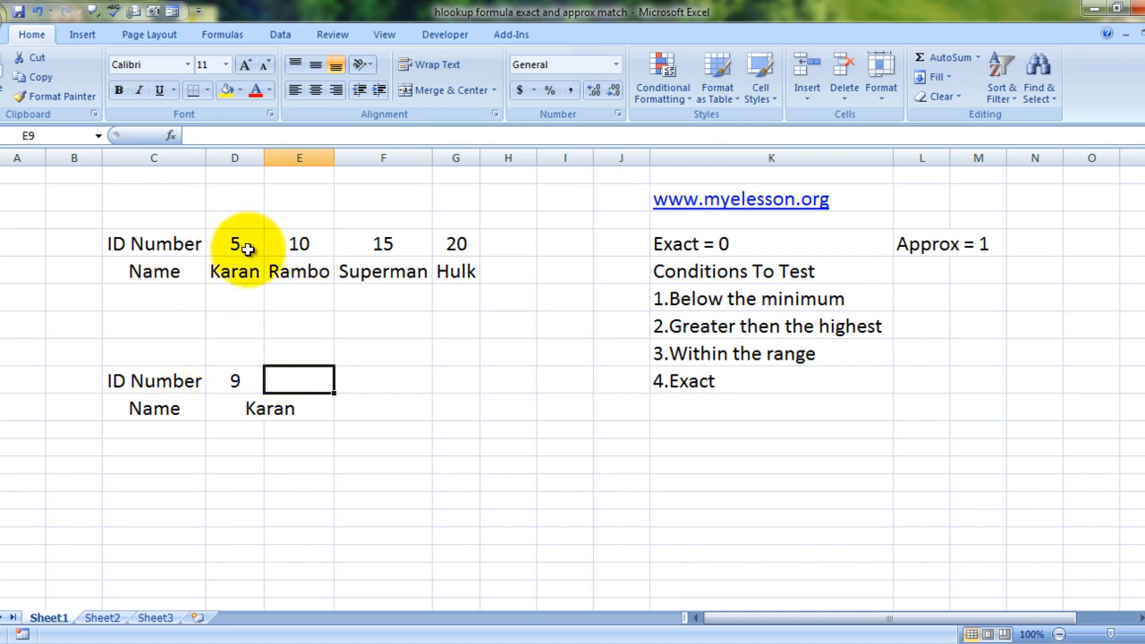
Compare D9's ID 4 against the lowest ID 5 and Karan's name in D5 to explain the #N/A
left_click(234, 243)
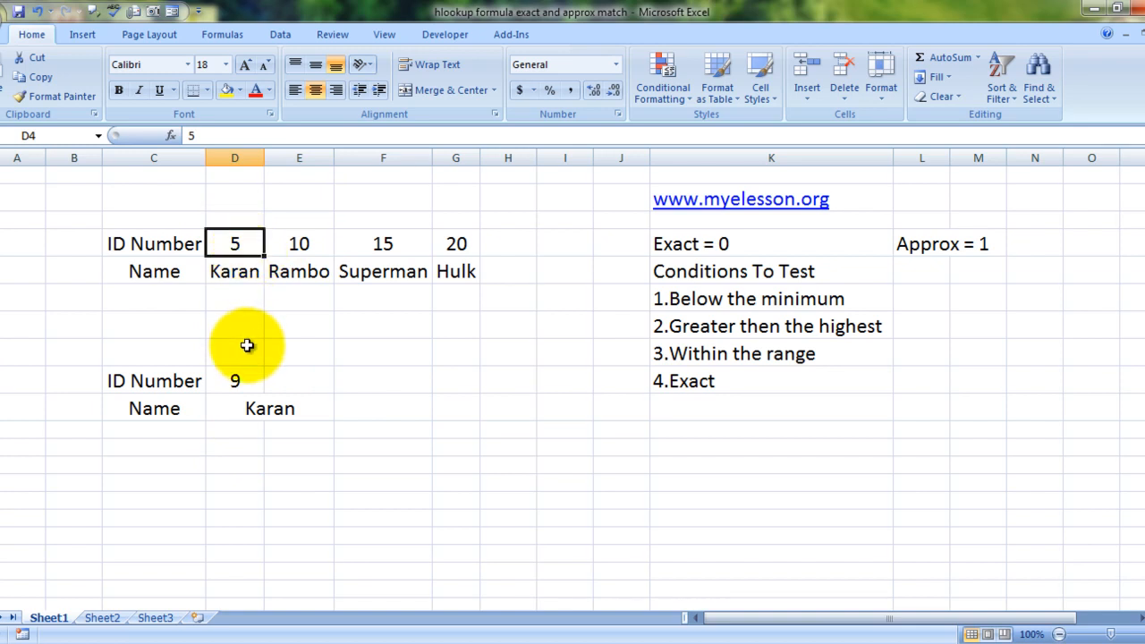
left_click(234, 380)
type("4")
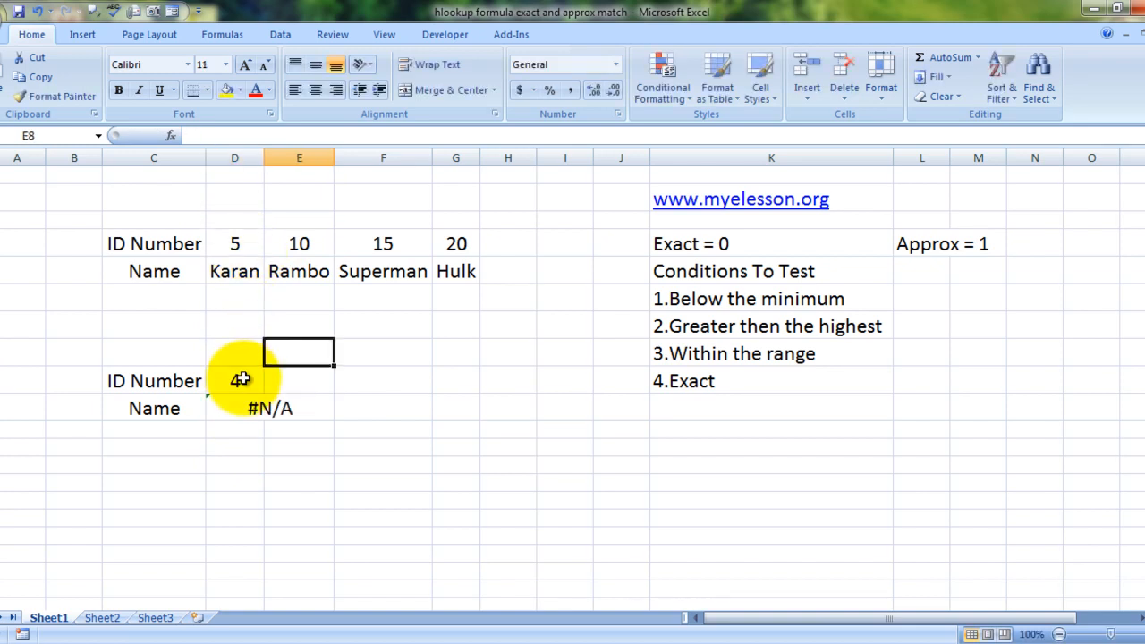
left_click(234, 272)
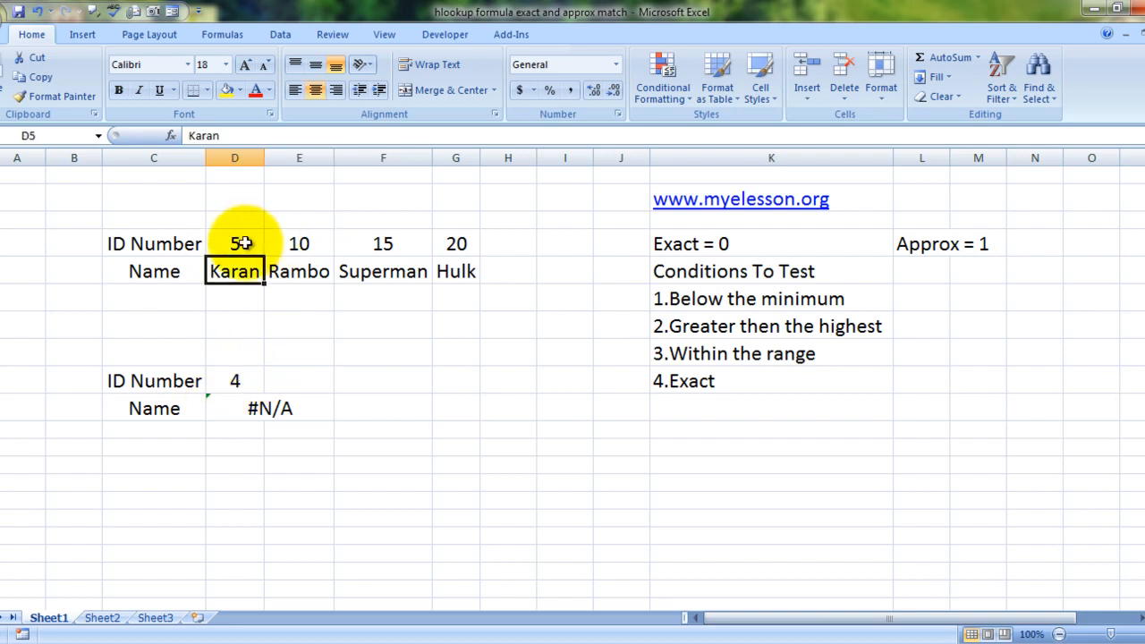
mouse_move(254, 408)
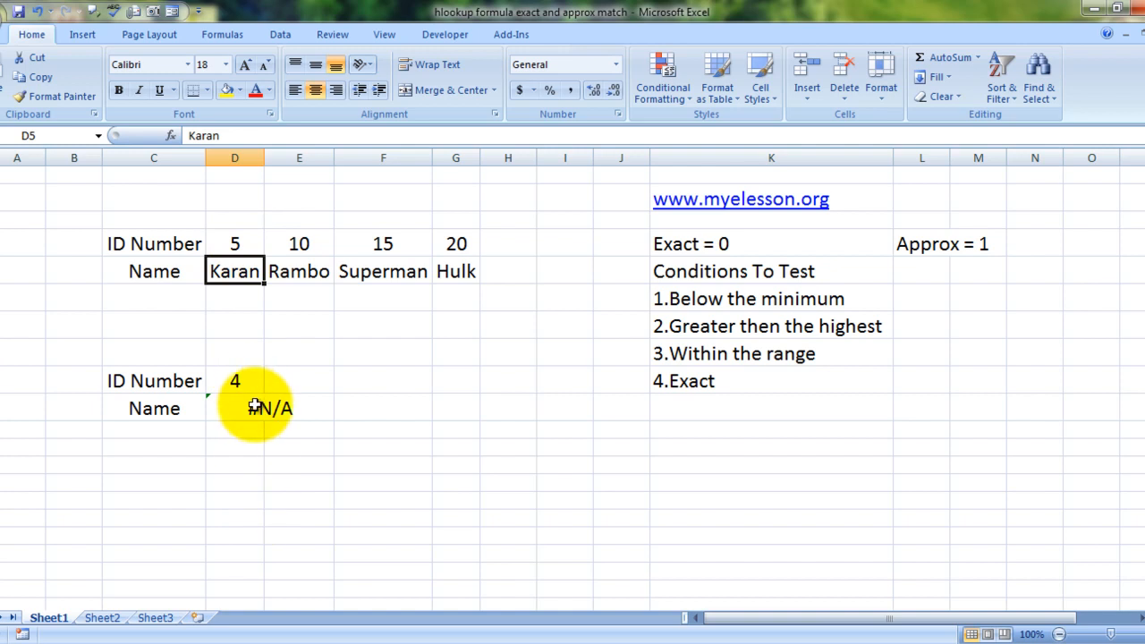
left_click(298, 429)
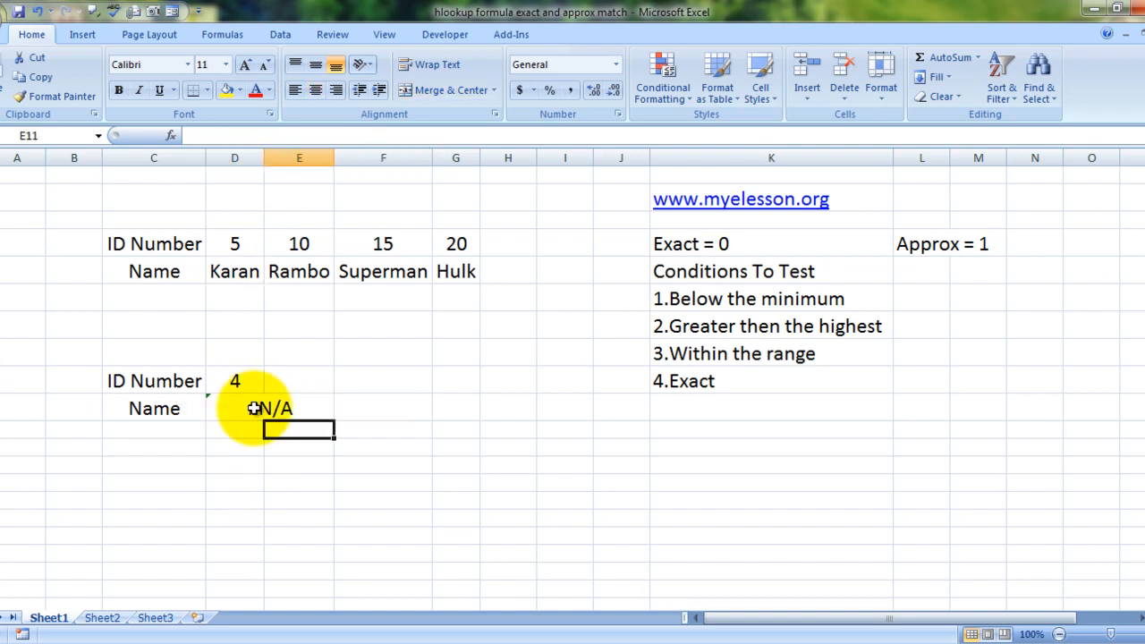